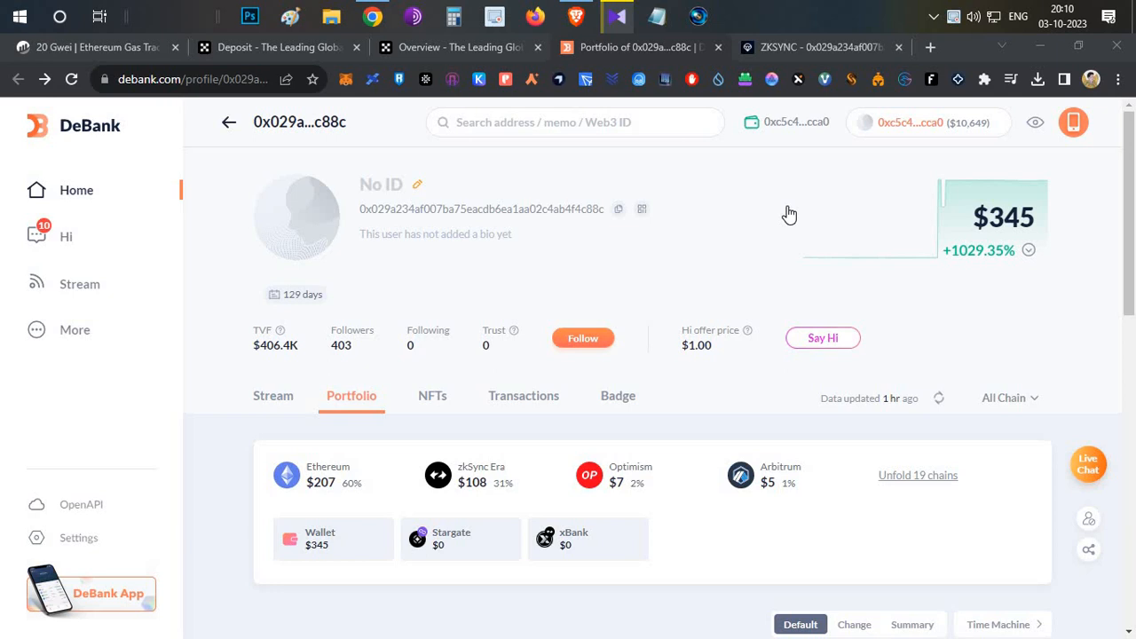
mouse_move(298, 35)
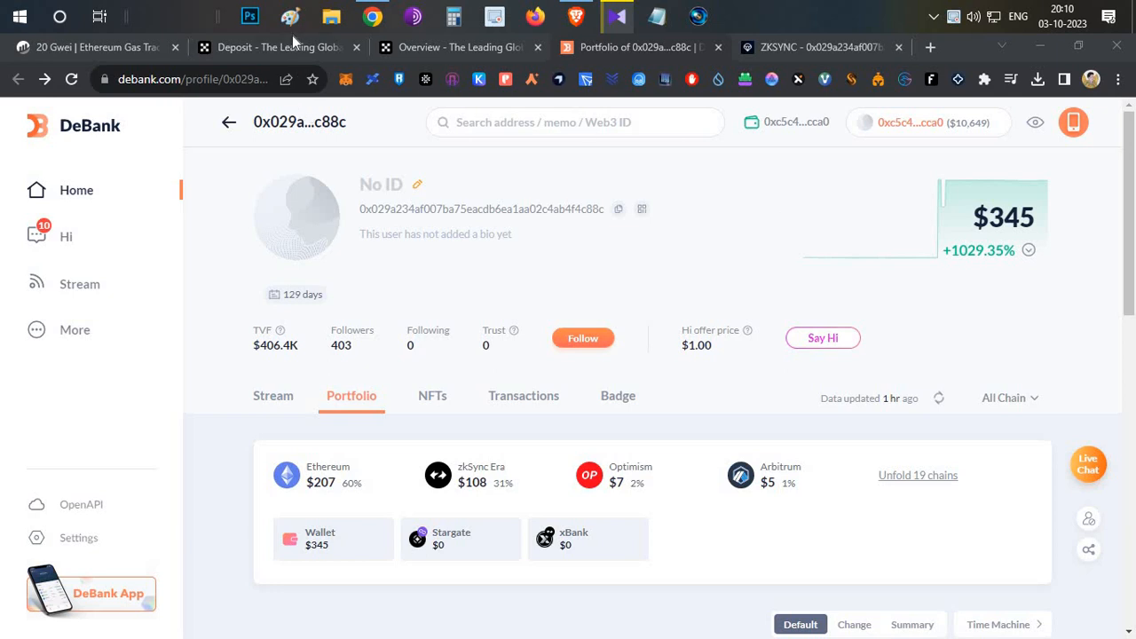
- View the OKX ETH deposit history showing received zkSync Era, Arbitrum One and Linea deposits
left_click(275, 47)
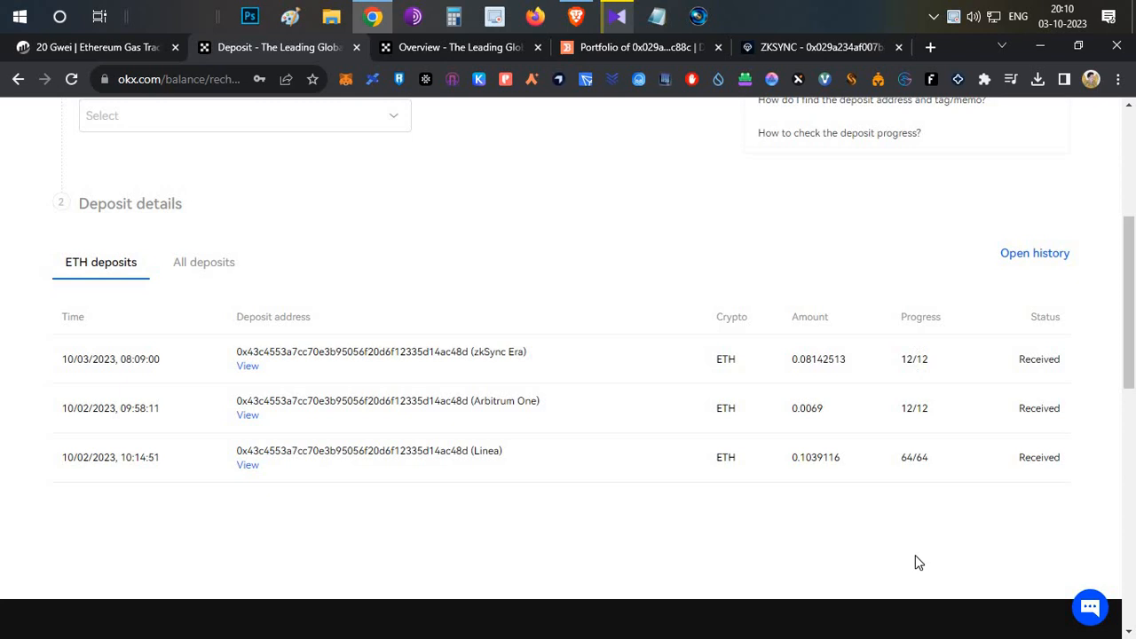
mouse_move(636, 555)
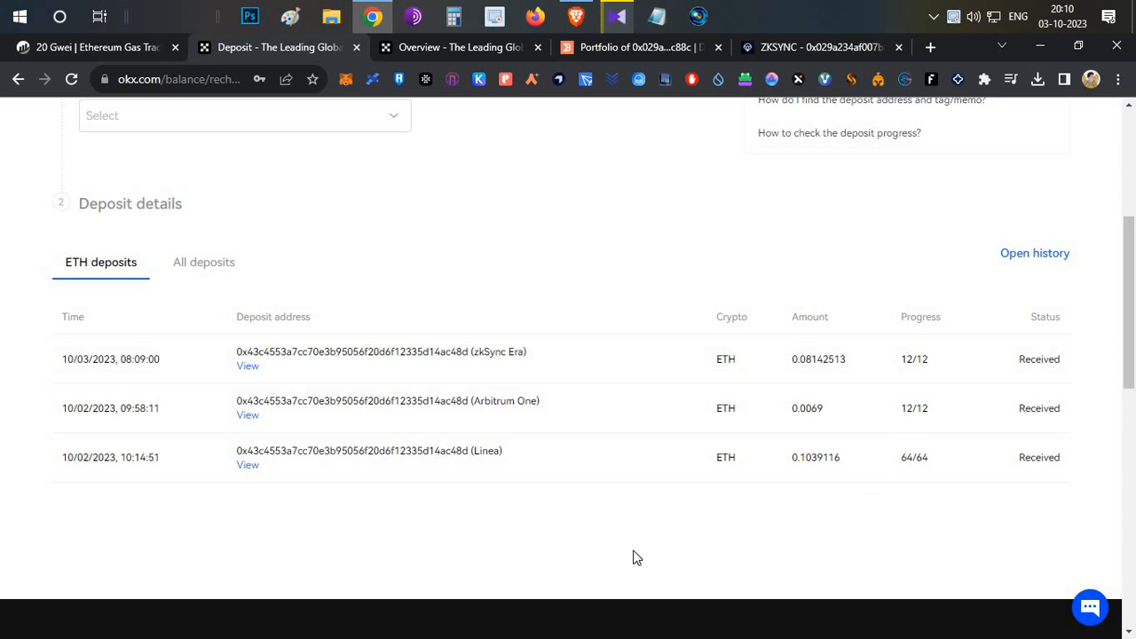
mouse_move(572, 474)
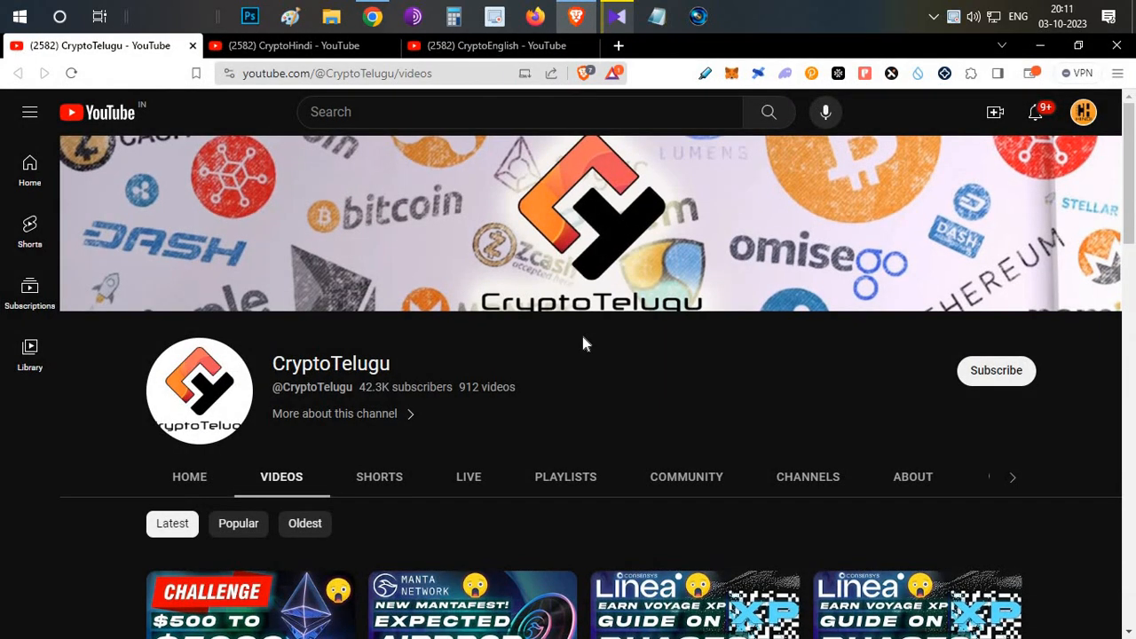
mouse_move(658, 379)
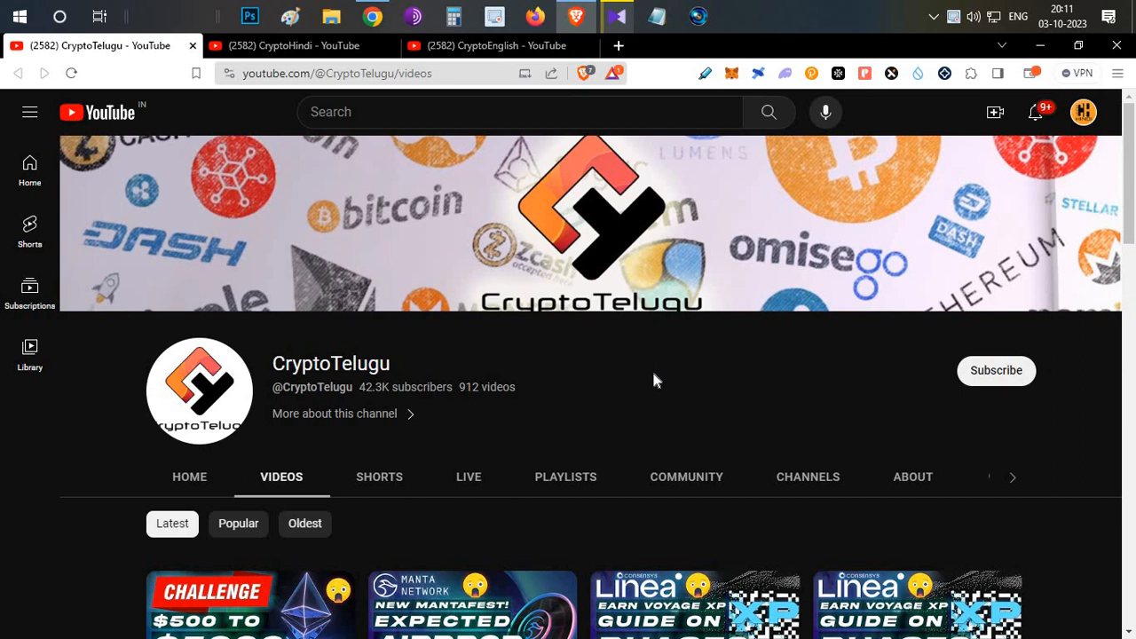
mouse_move(650, 381)
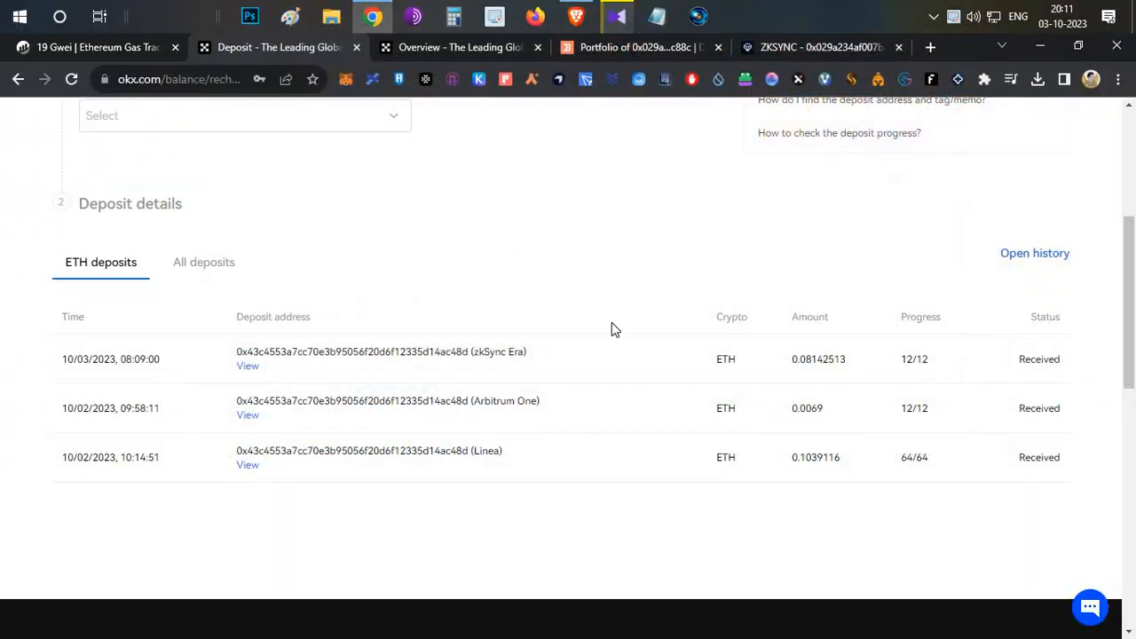
mouse_move(521, 495)
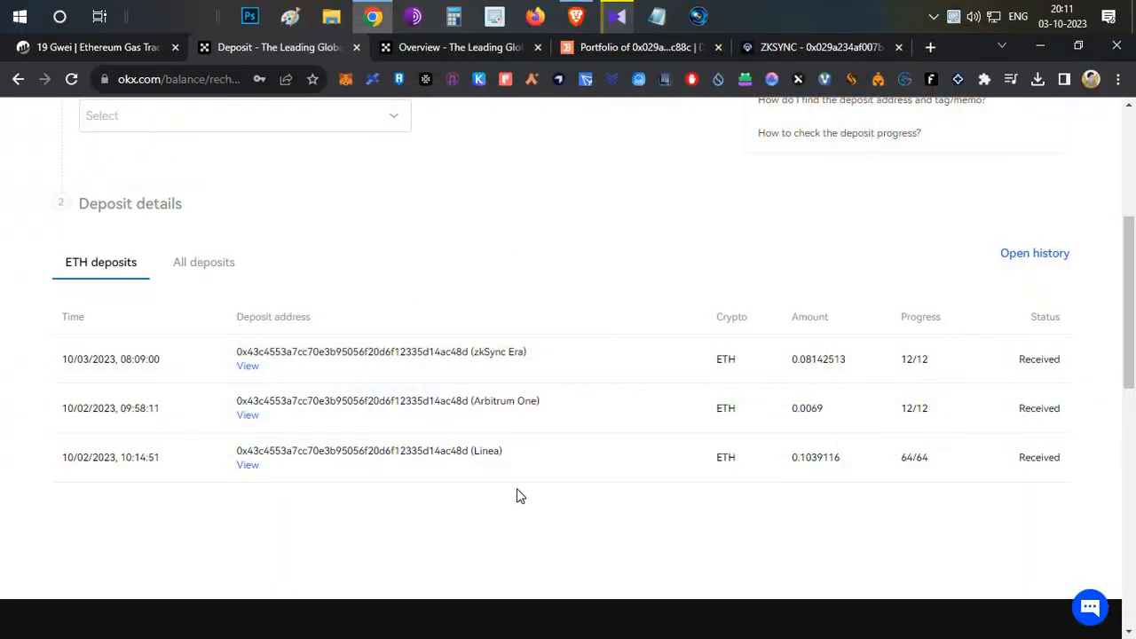
mouse_move(500, 303)
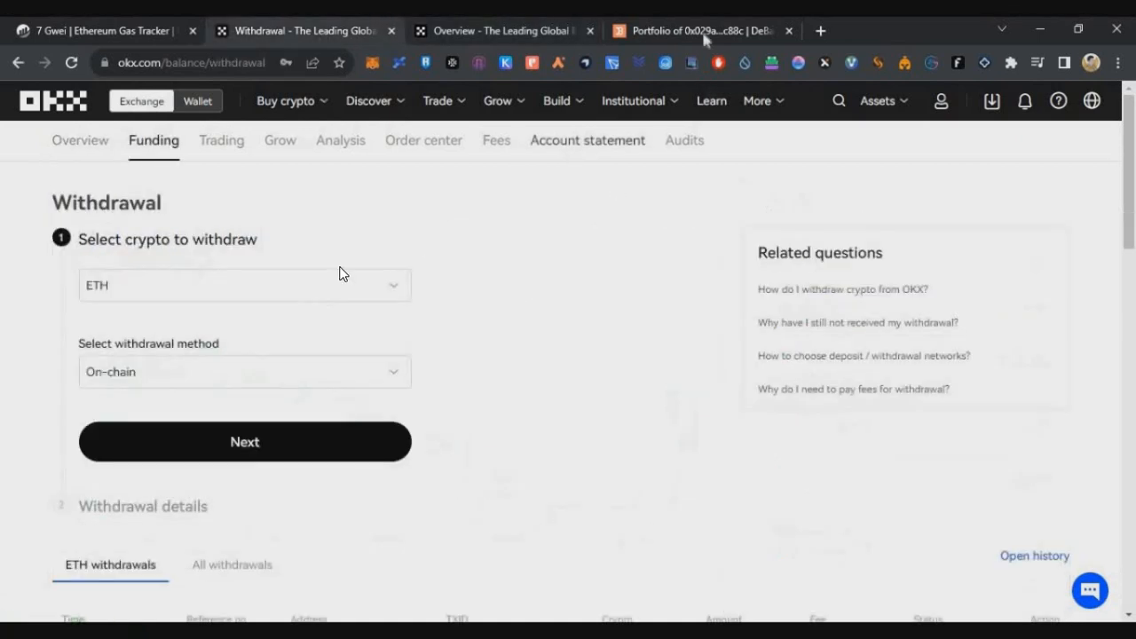
- Copy the receiving wallet address from the DeBank profile for the OKX withdrawal form
left_click(705, 31)
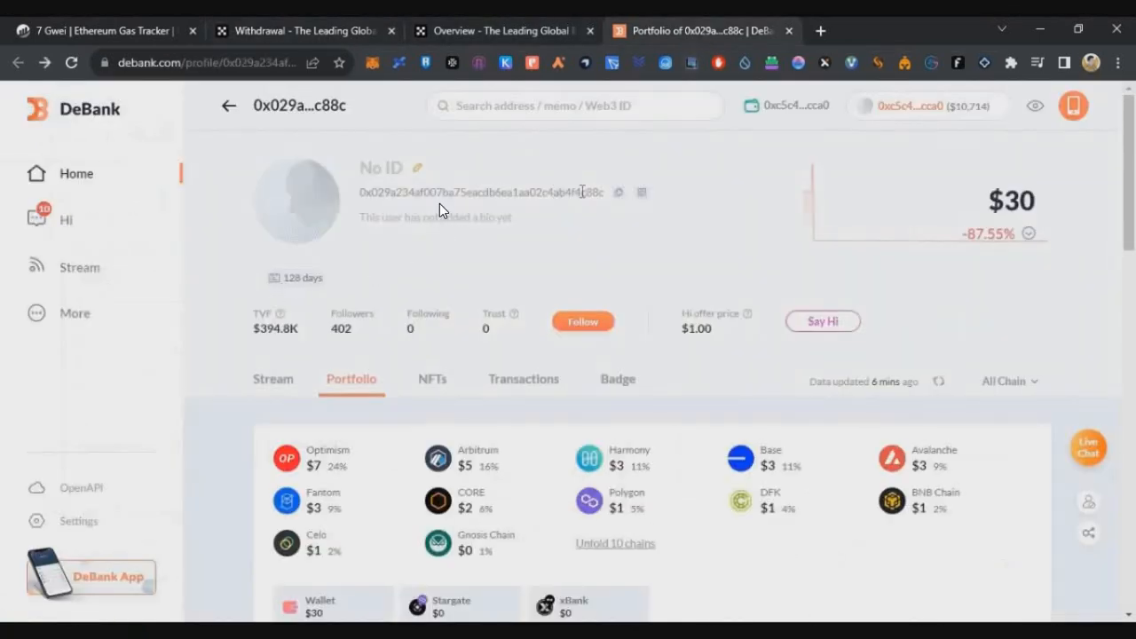
left_click(617, 193)
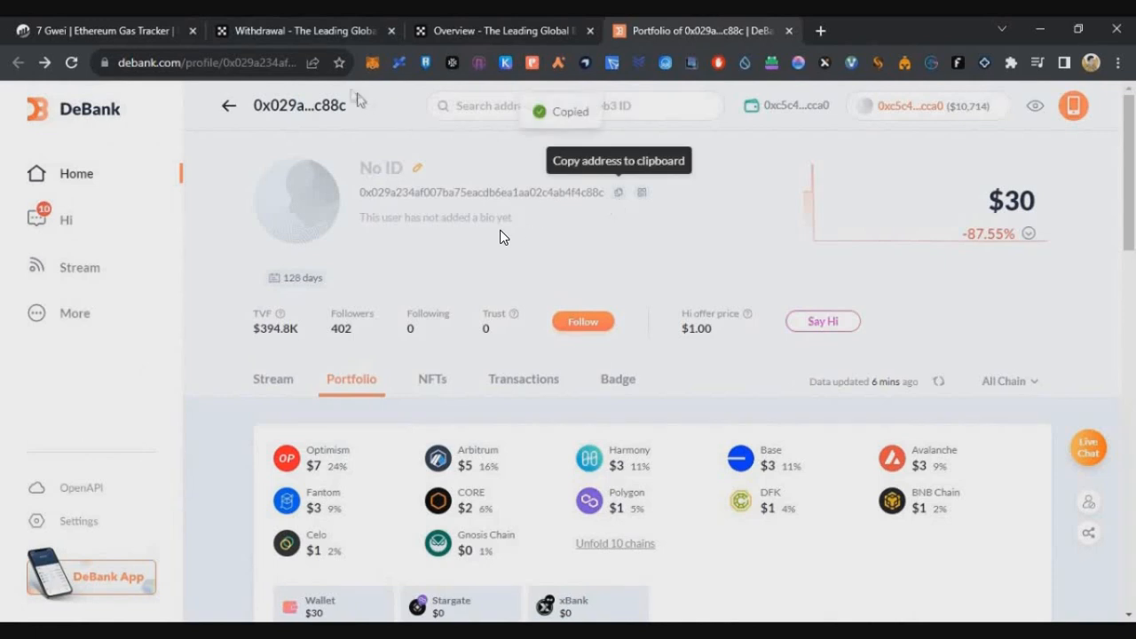
left_click(306, 30)
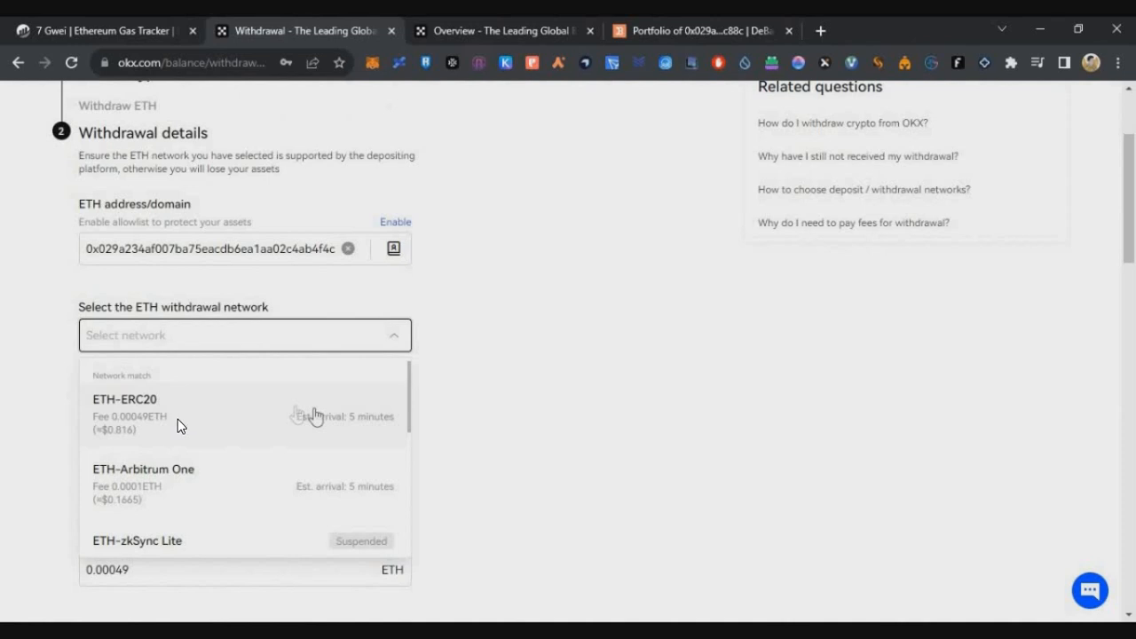
mouse_move(216, 409)
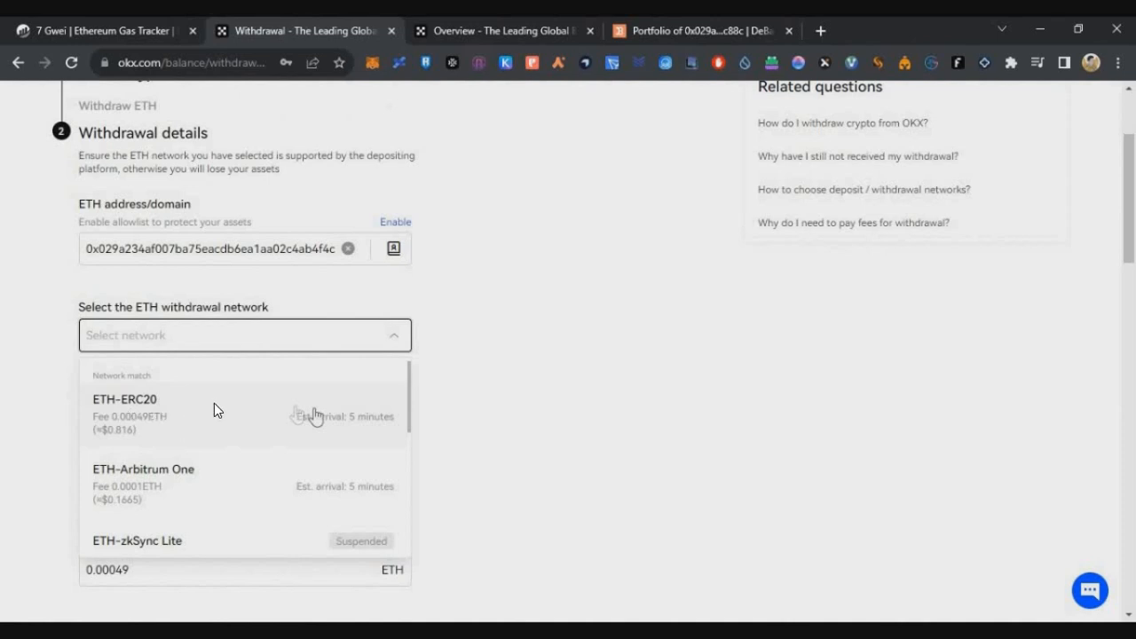
- Withdraw the maximum 0.19223673 ETH over ETH-ERC20, accepting the risk warning
left_click(124, 408)
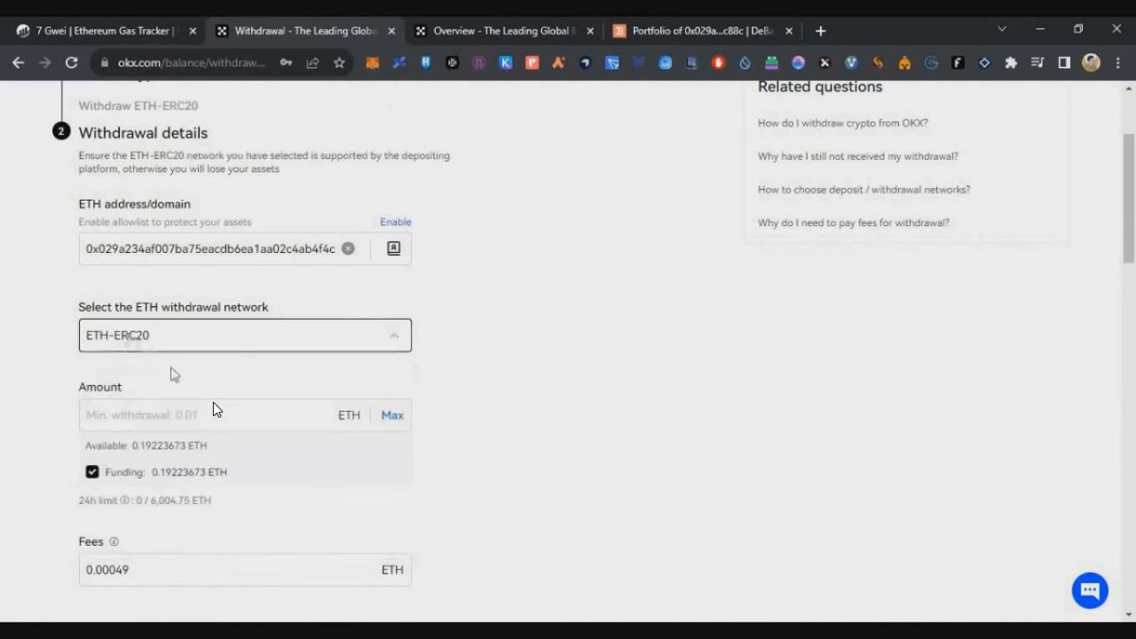
left_click(391, 414)
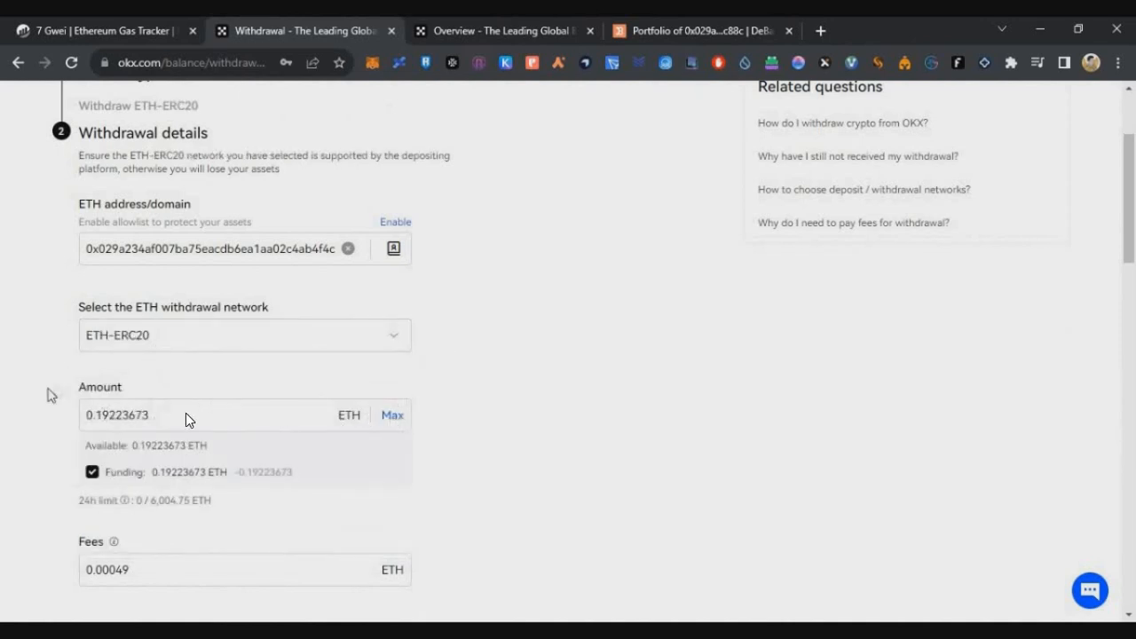
scroll("down", 3)
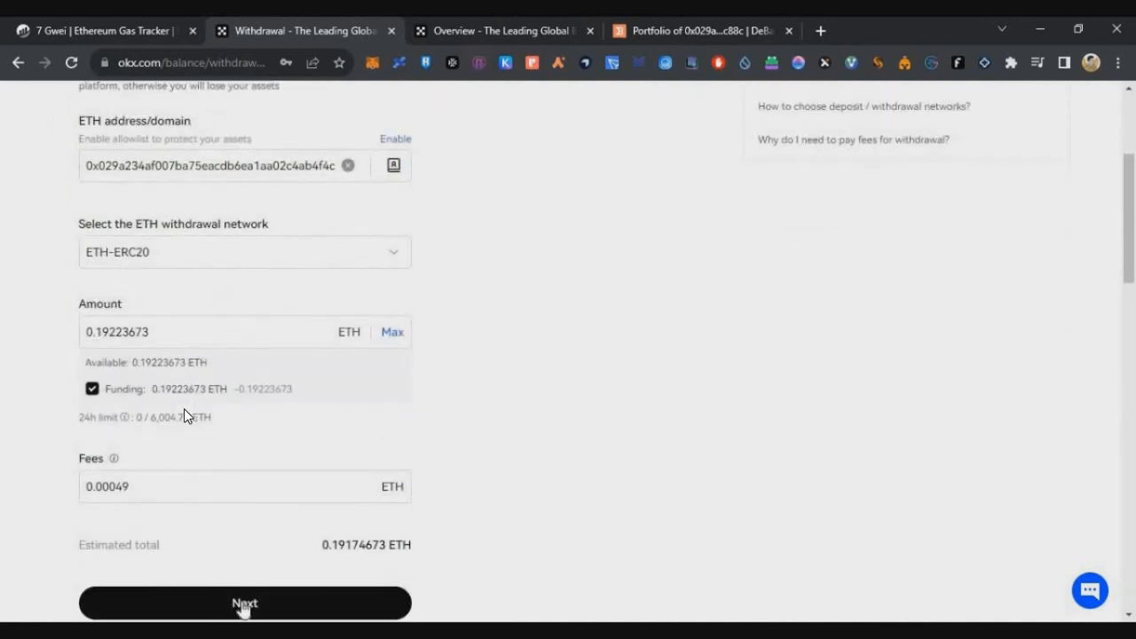
mouse_move(309, 585)
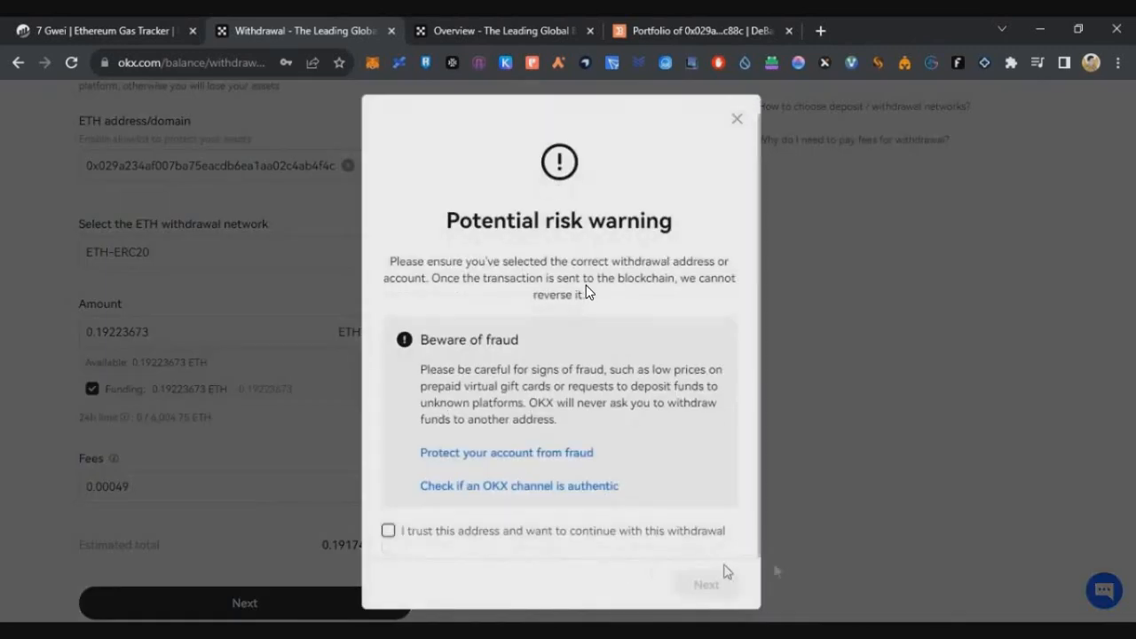
left_click(736, 118)
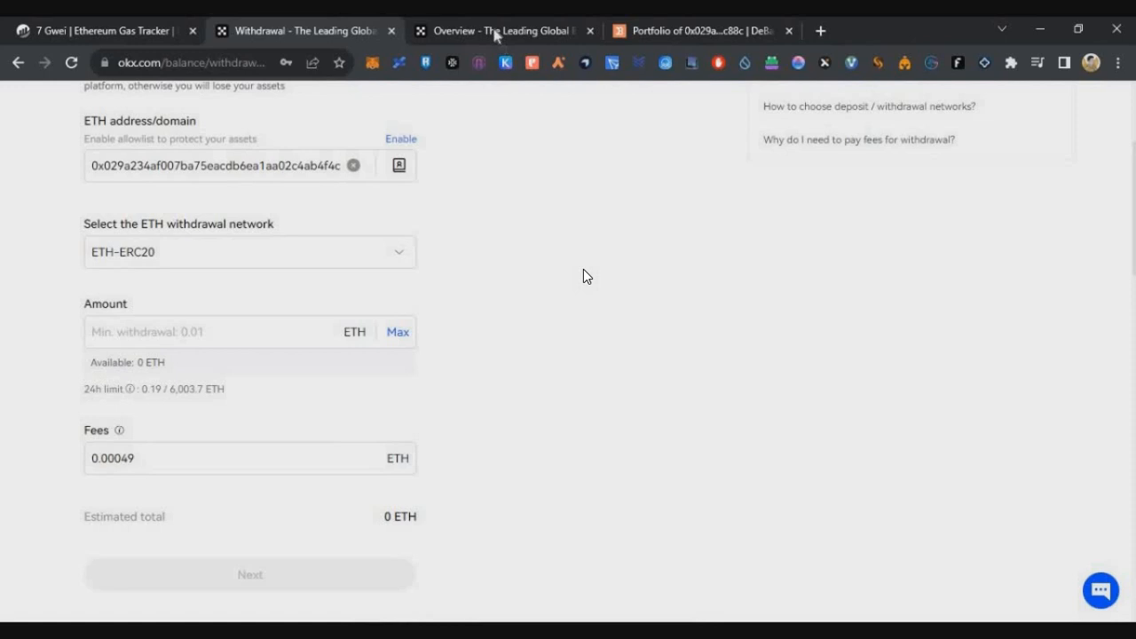
left_click(697, 30)
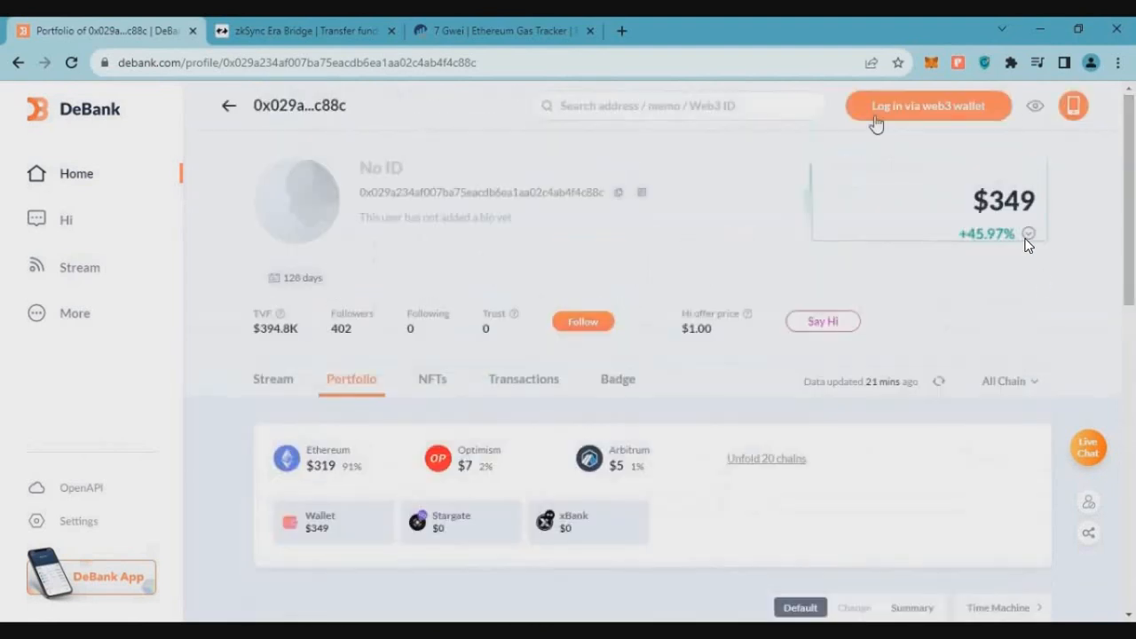
mouse_move(818, 239)
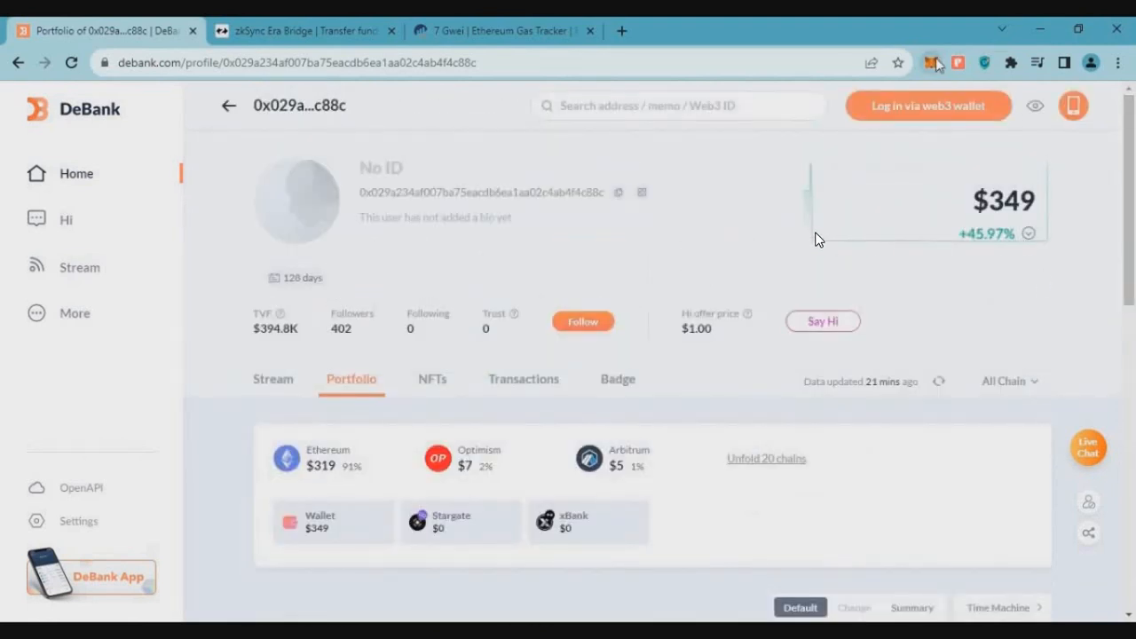
- Switch MetaMask to Ethereum Mainnet and confirm the 0.19174673 ETH receipt
left_click(936, 62)
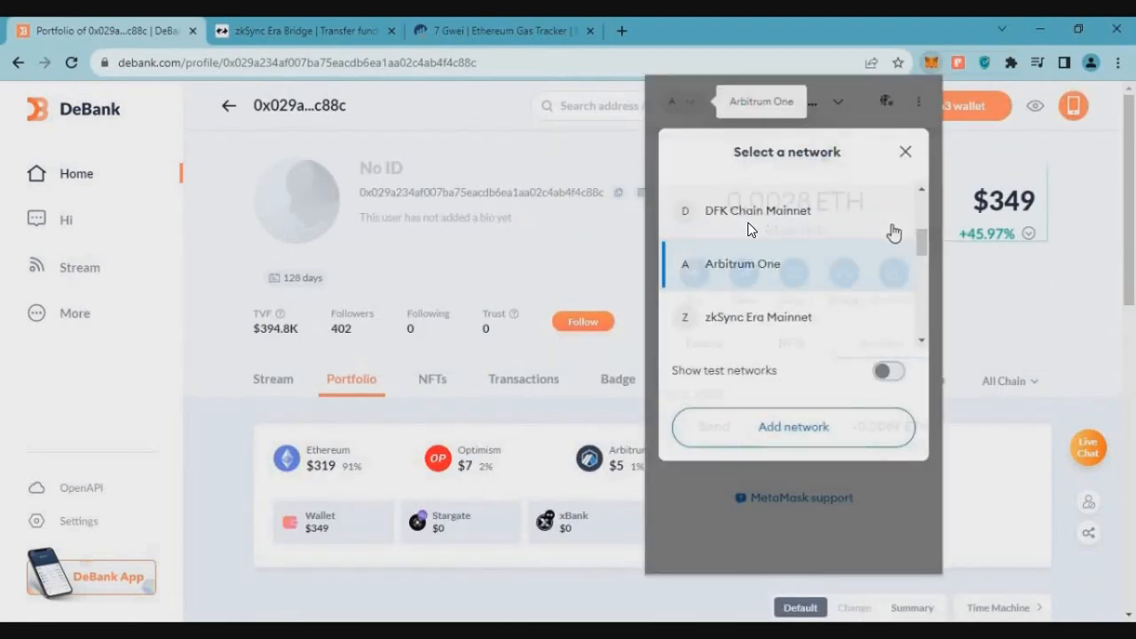
left_click(905, 151)
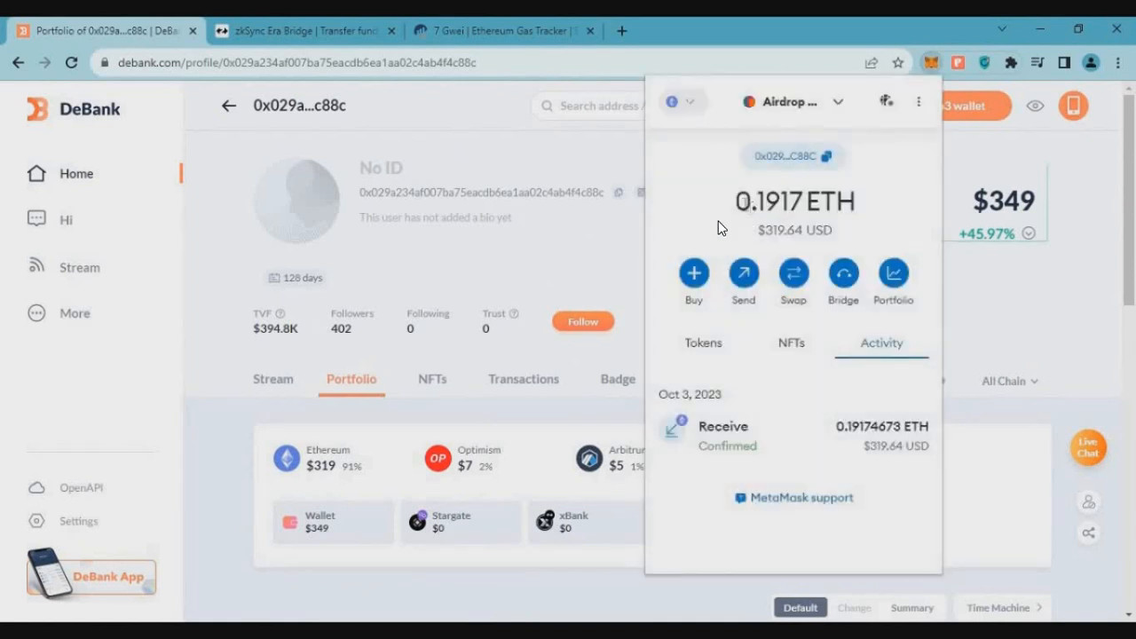
left_click(498, 31)
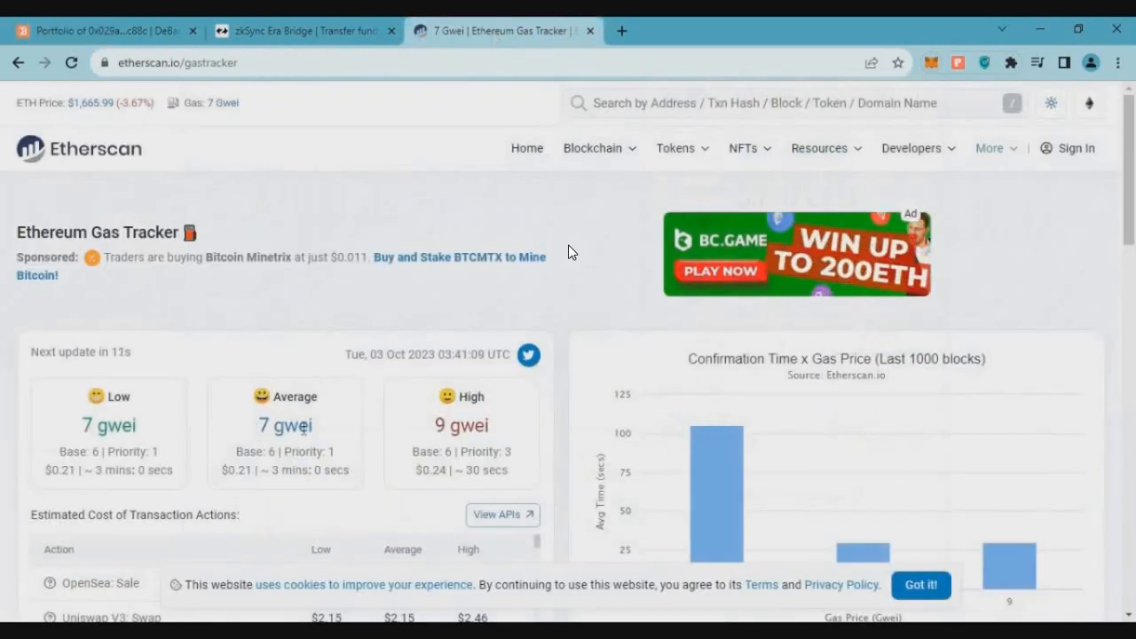
- Note Etherscan's 7 gwei average gas price before moving to the zkSync Era bridge
double_click(285, 426)
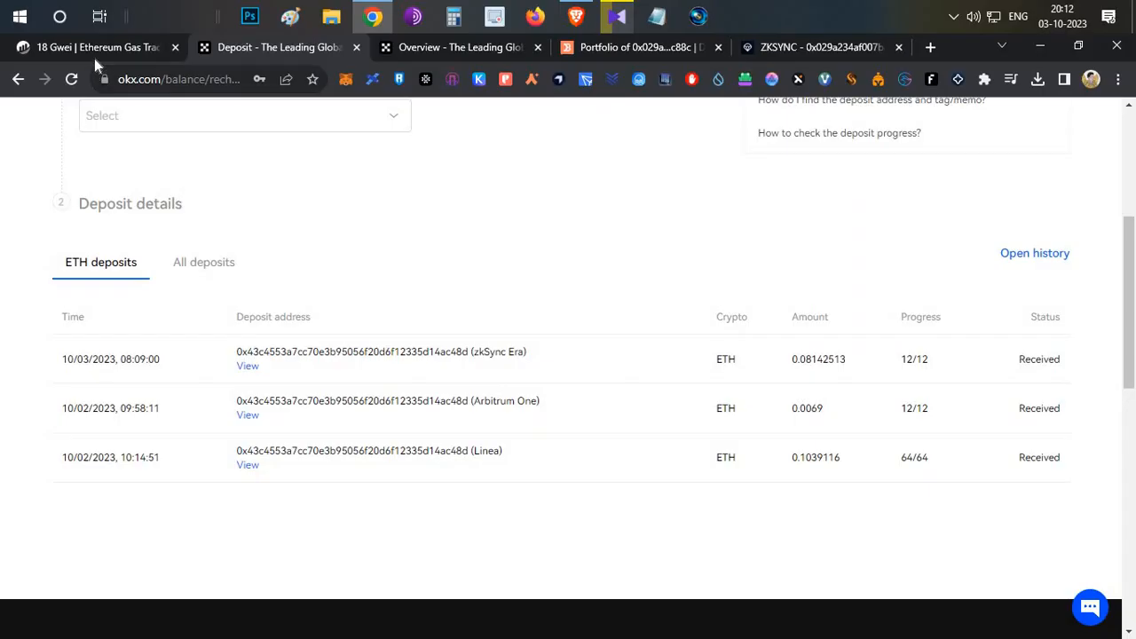
left_click(97, 49)
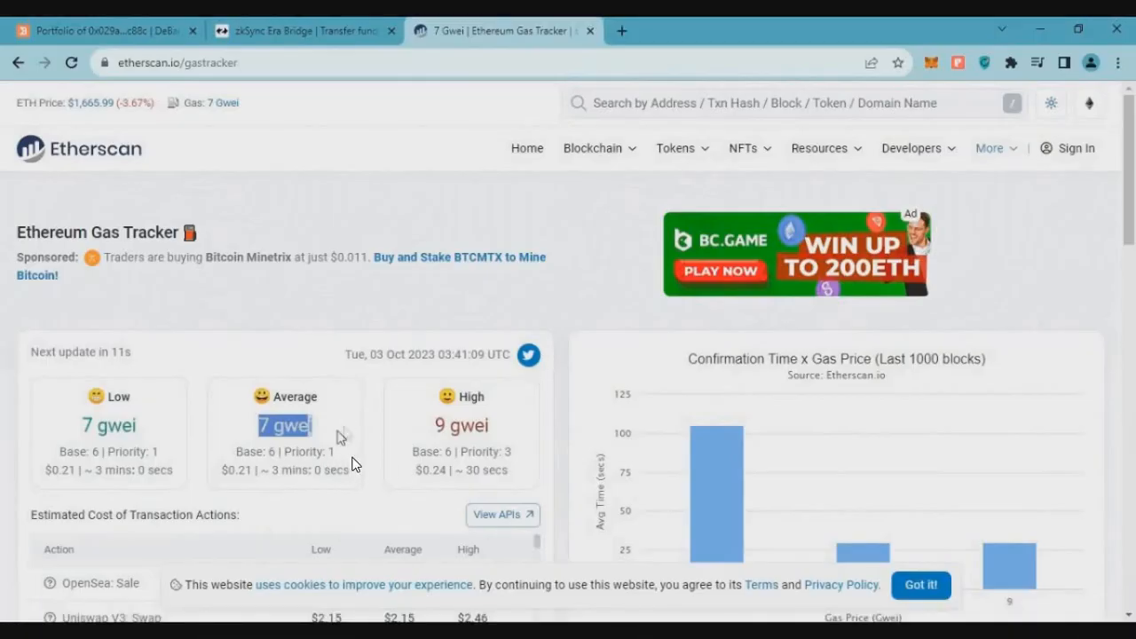
mouse_move(361, 445)
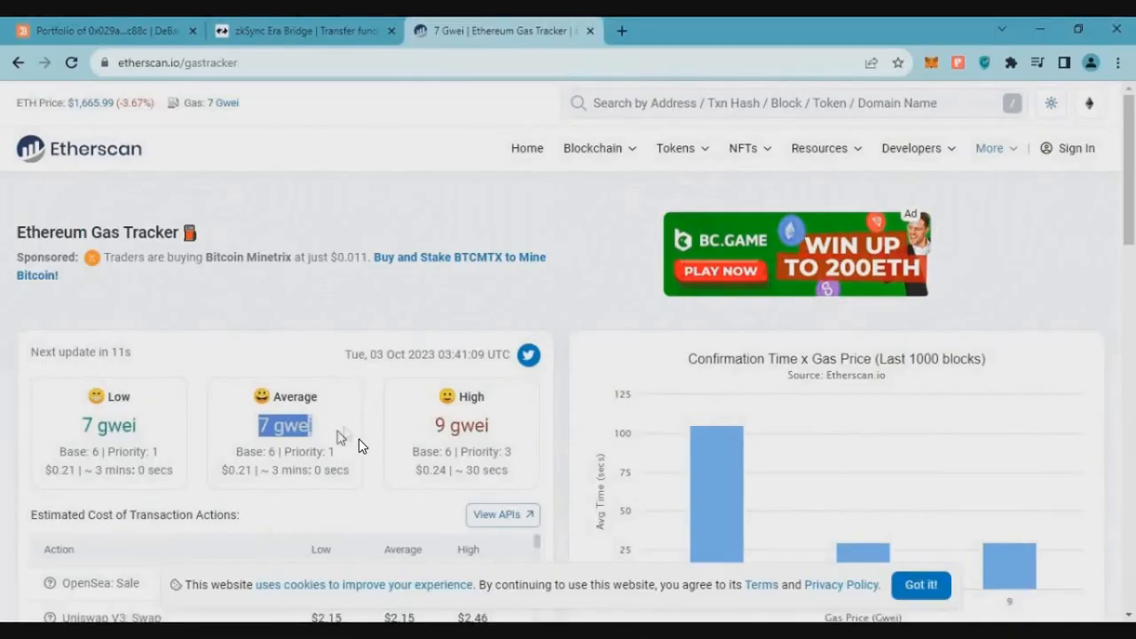
left_click(301, 31)
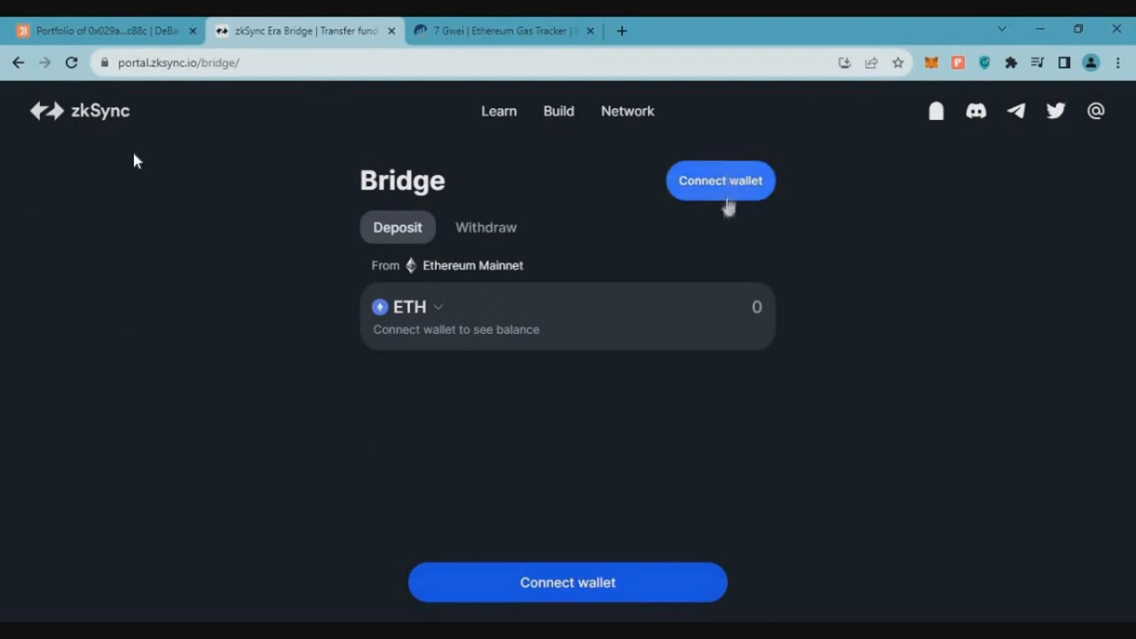
mouse_move(831, 168)
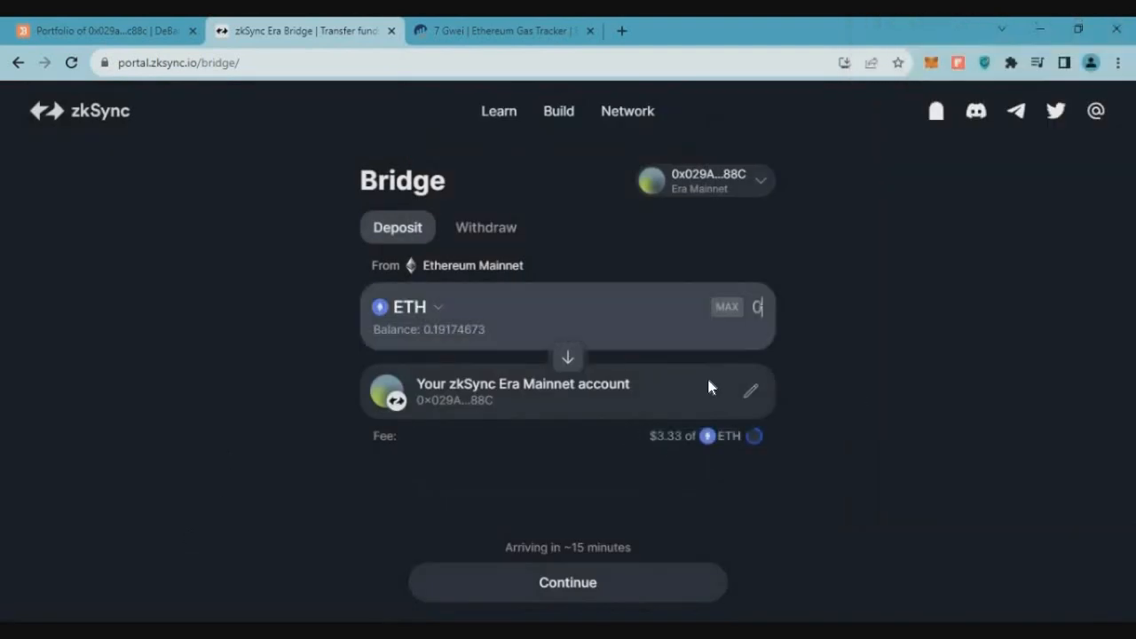
- Deposit 0.065 ETH to zkSync Era Mainnet and approve it in MetaMask
type("0.065")
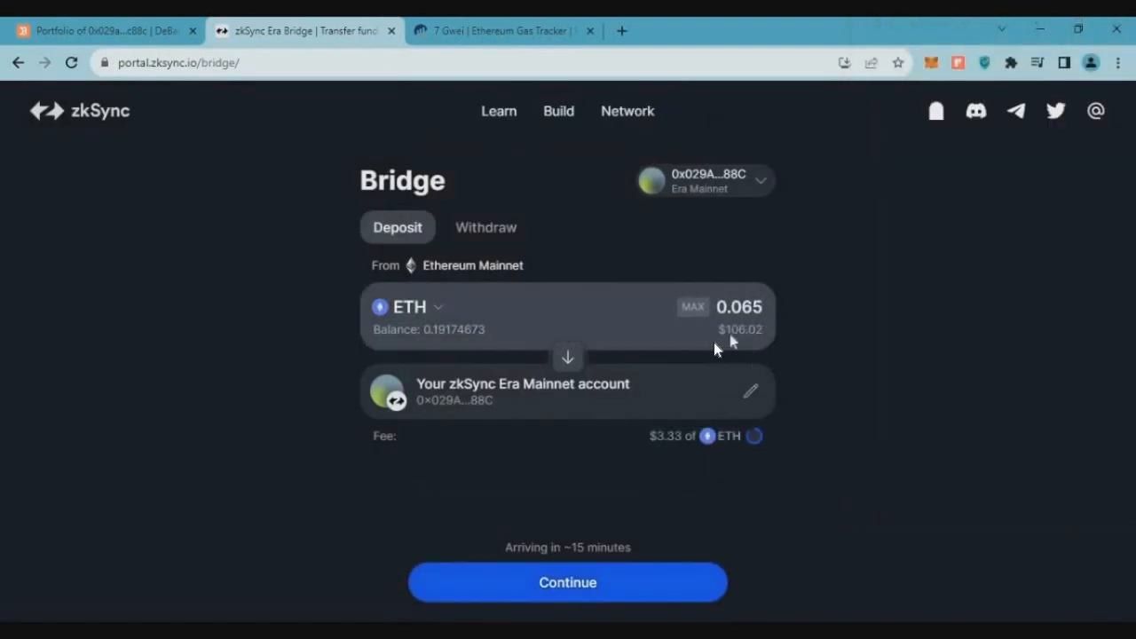
left_click(567, 582)
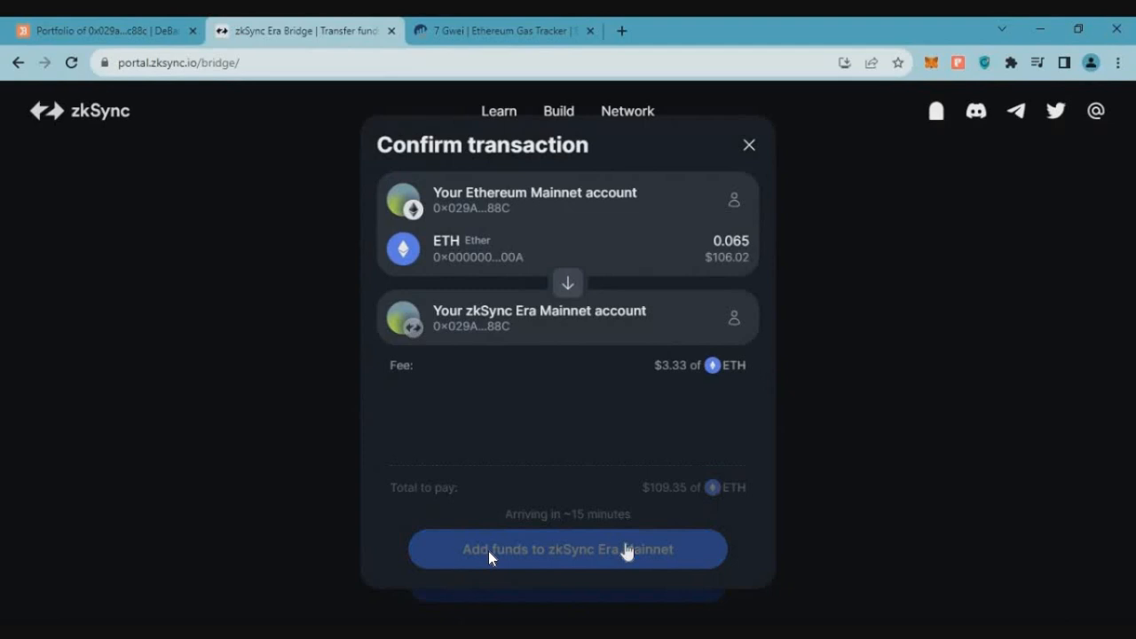
left_click(567, 550)
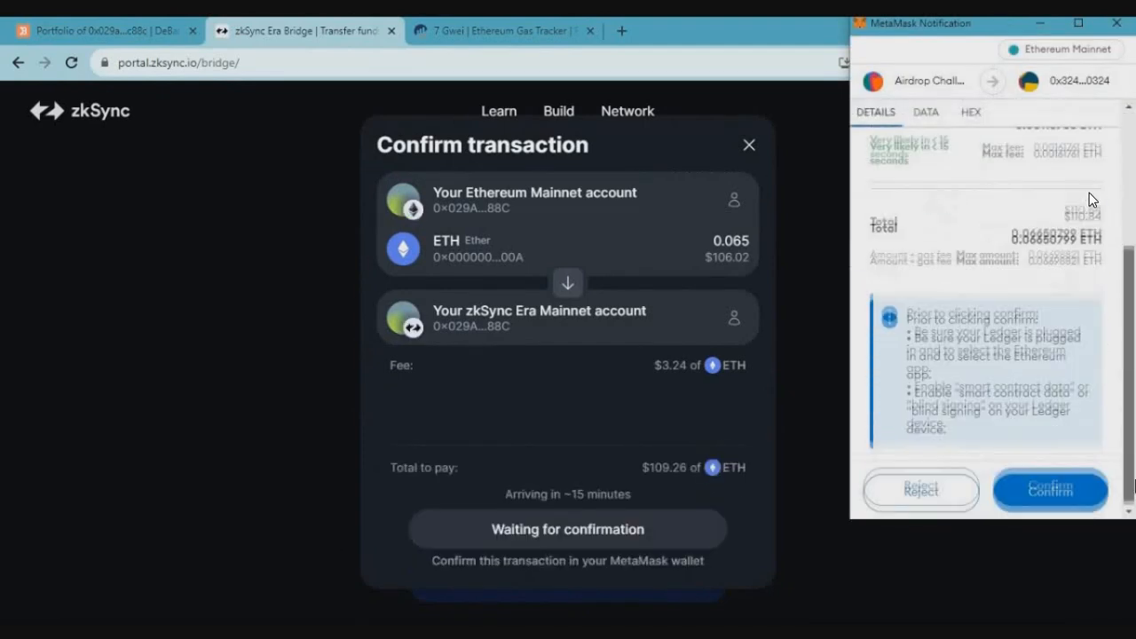
left_click(1048, 490)
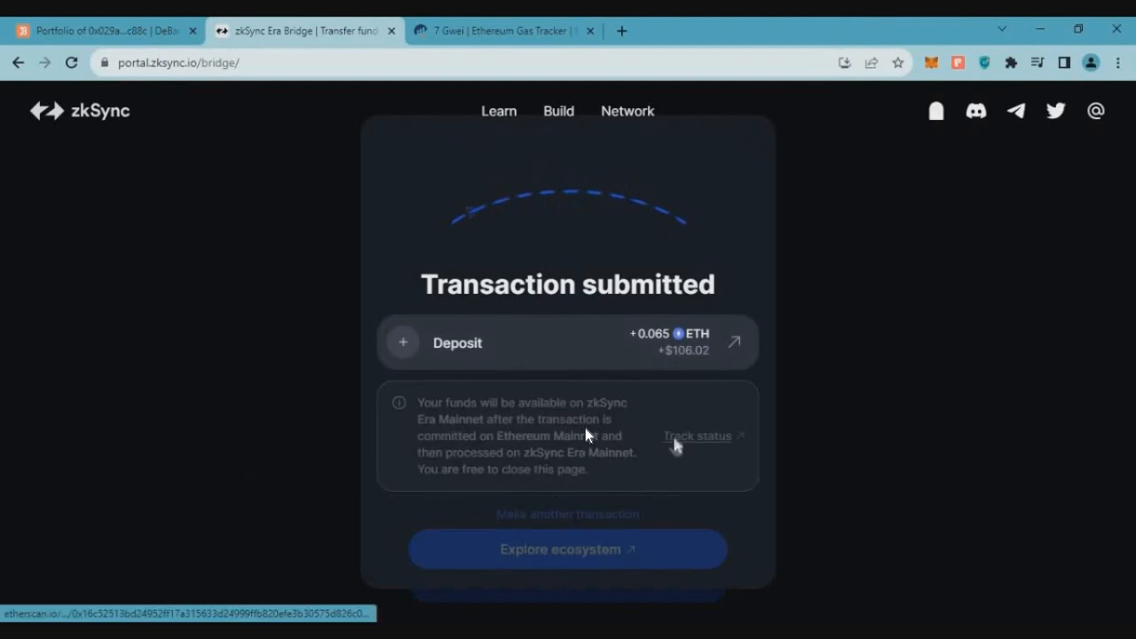
- Track the deposit on Etherscan to review its 0.065370602 ETH value and $1.80 fee
left_click(696, 436)
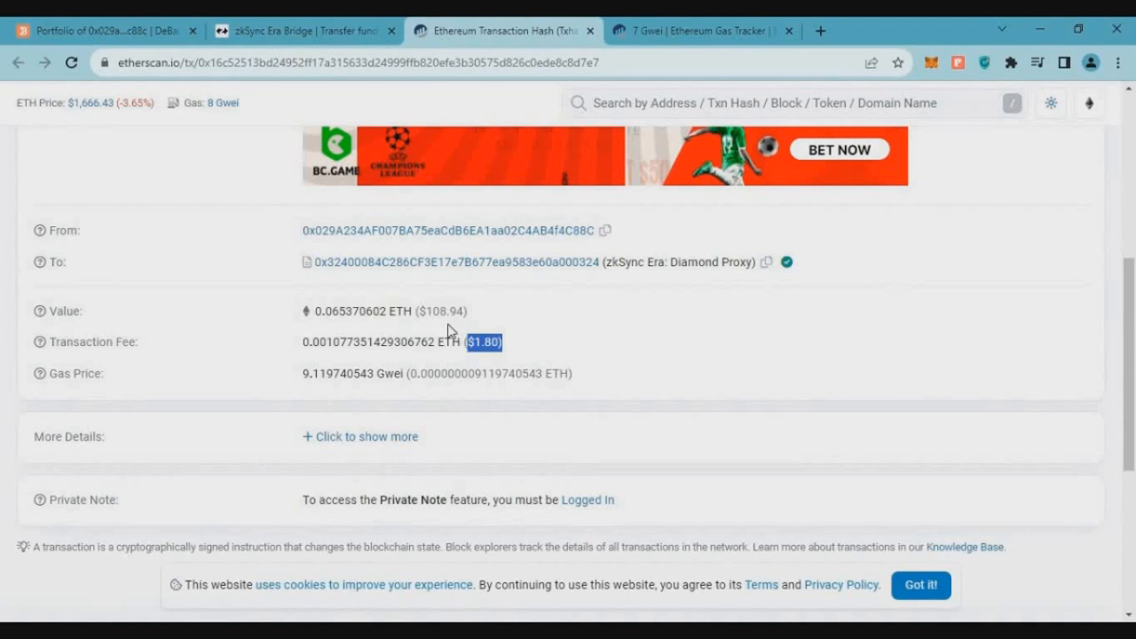
mouse_move(523, 367)
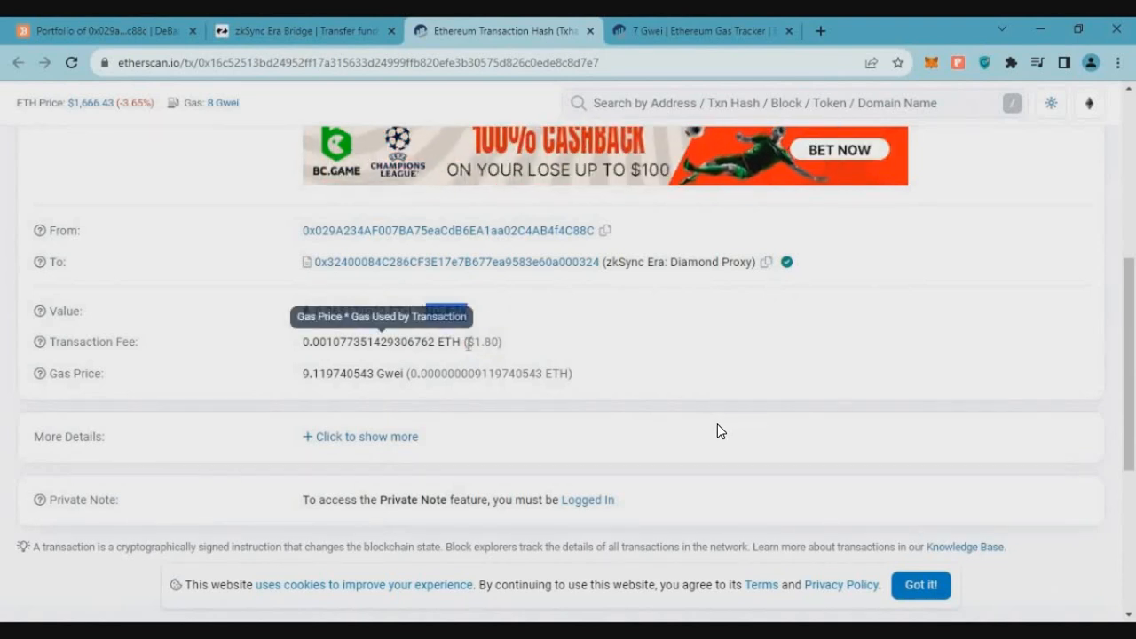
left_click(306, 33)
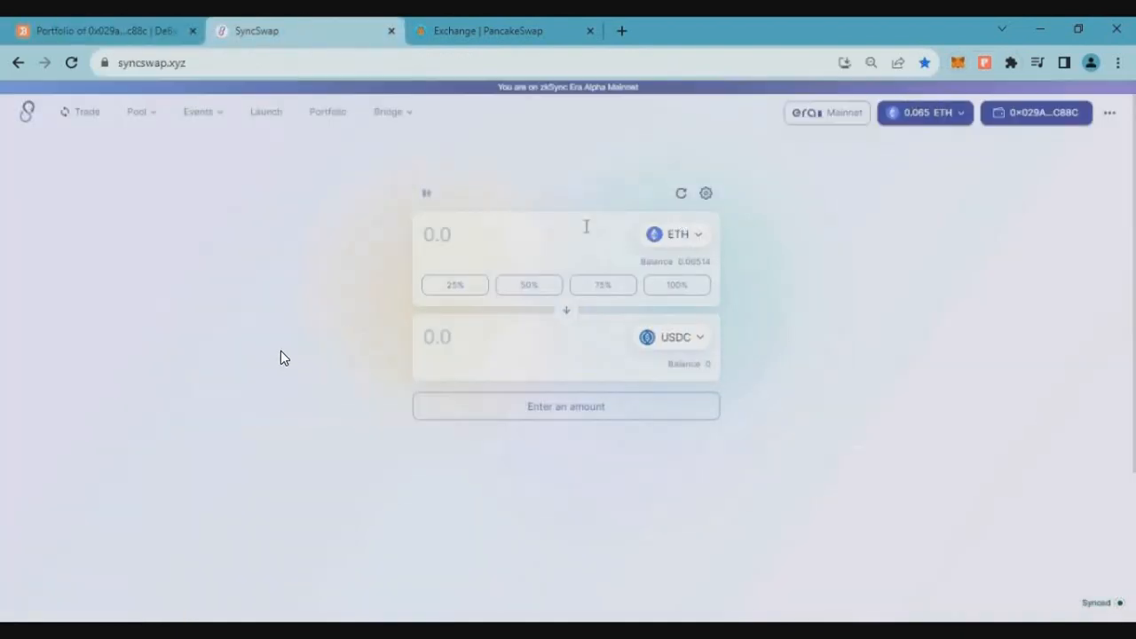
- Swap 0.06 ETH for about 99.02 USDC on SyncSwap, approving in MetaMask
left_click(514, 234)
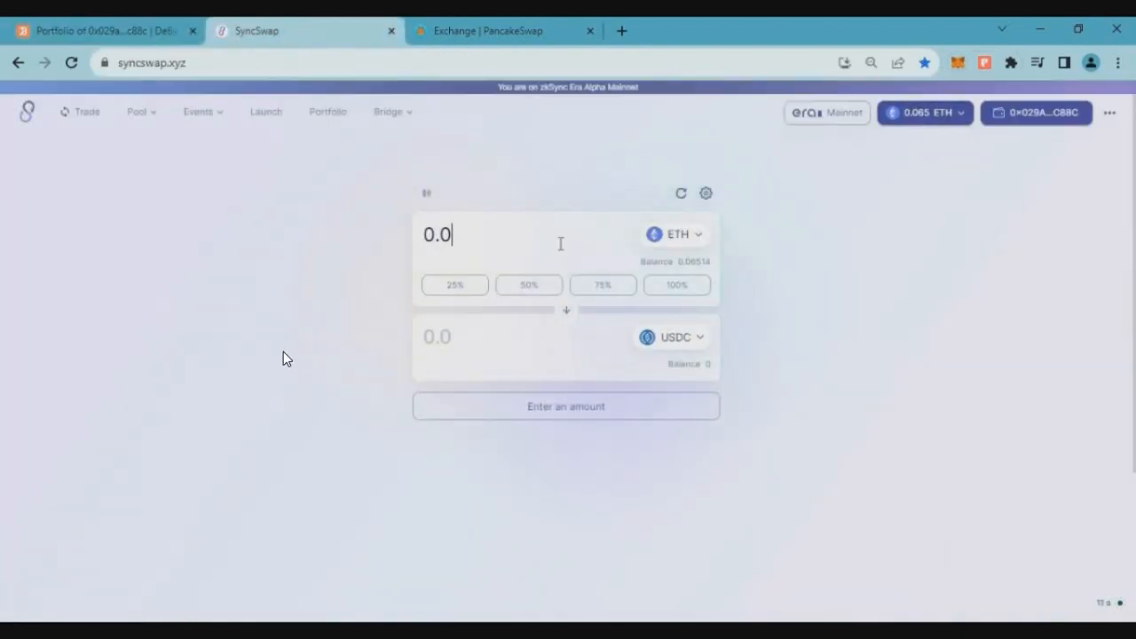
type("6")
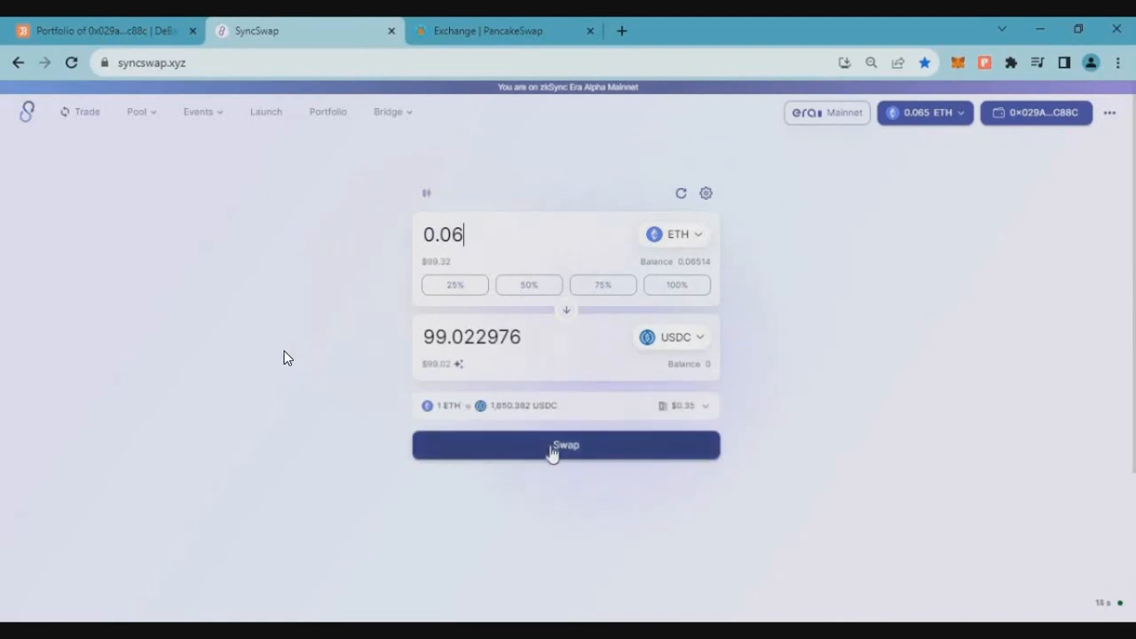
type("1")
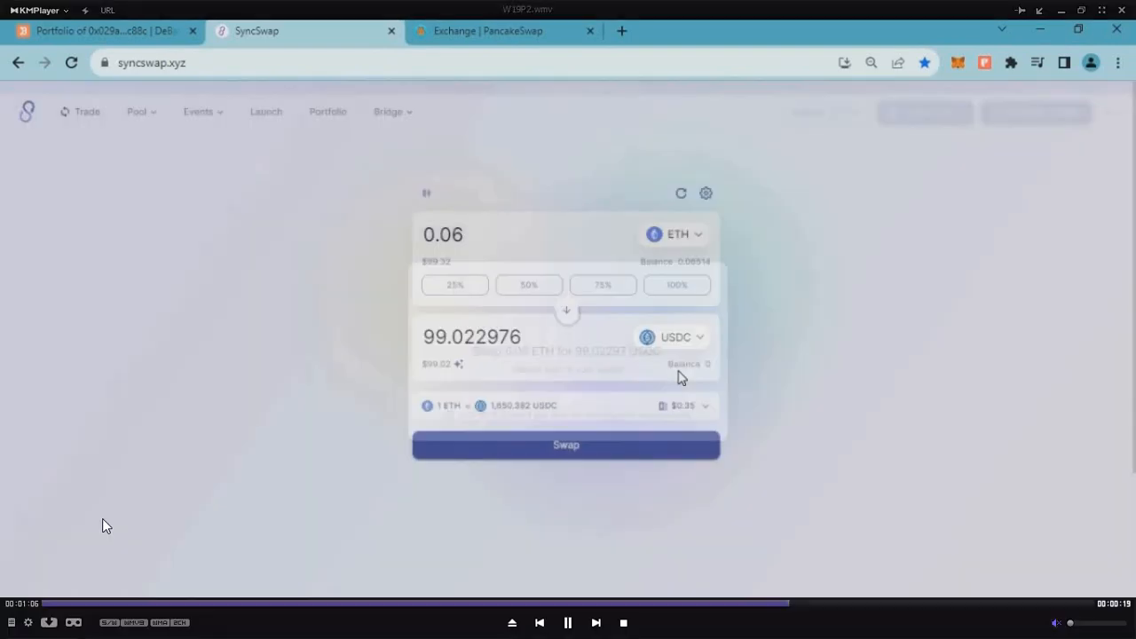
left_click(565, 445)
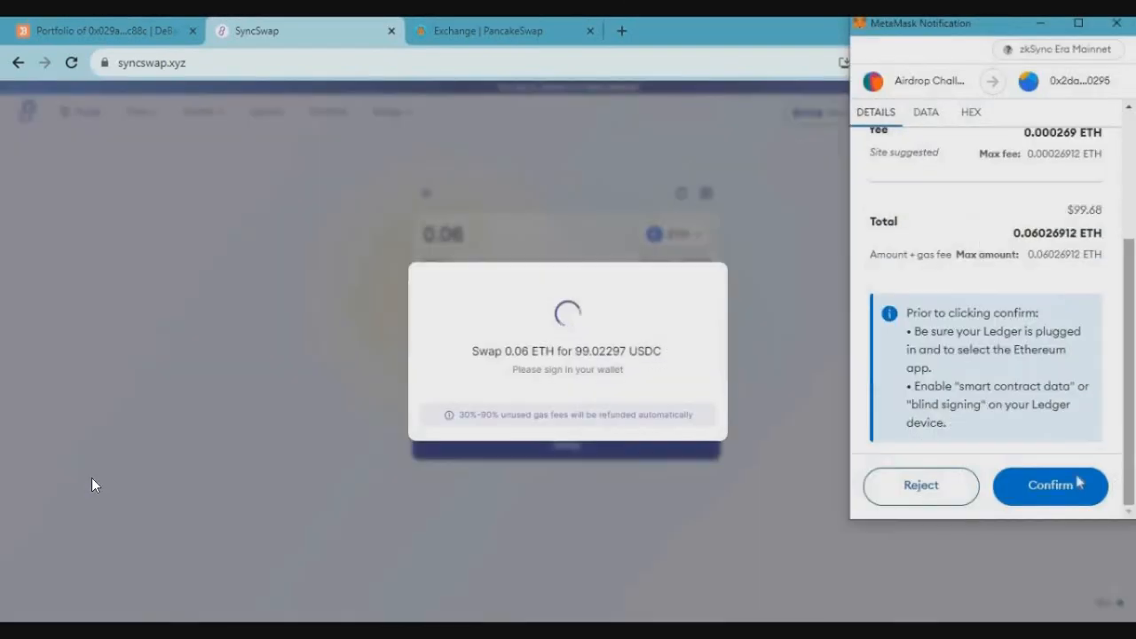
left_click(1049, 485)
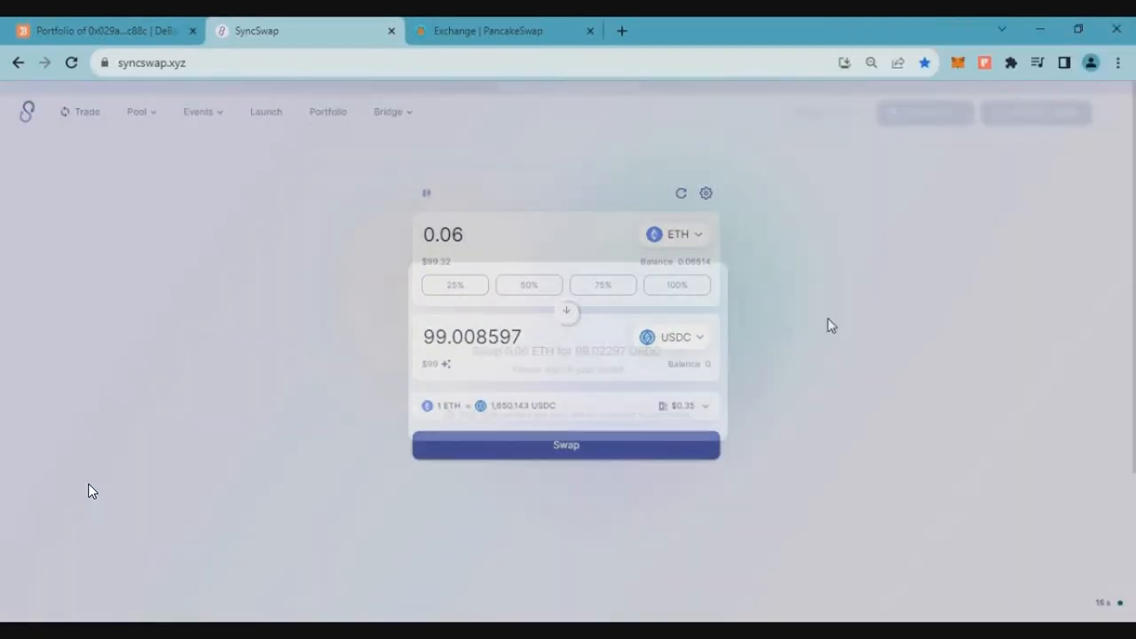
left_click(566, 445)
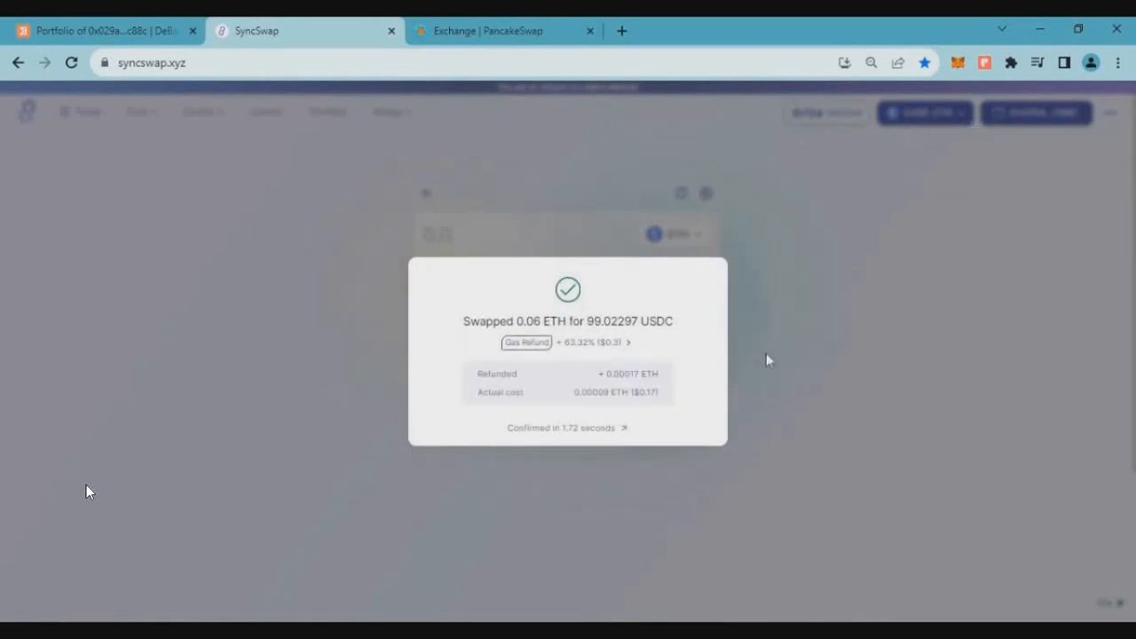
- Close the PancakeSwap notice for the 99.0069 USDC → 0.0598763 ETH swap
left_click(488, 31)
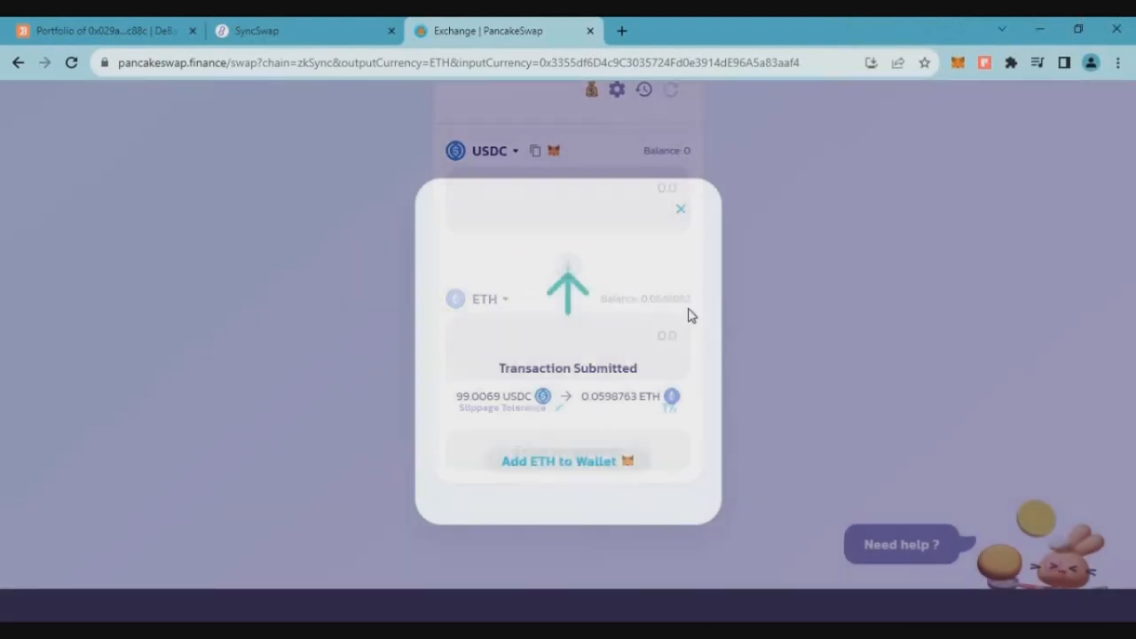
left_click(679, 208)
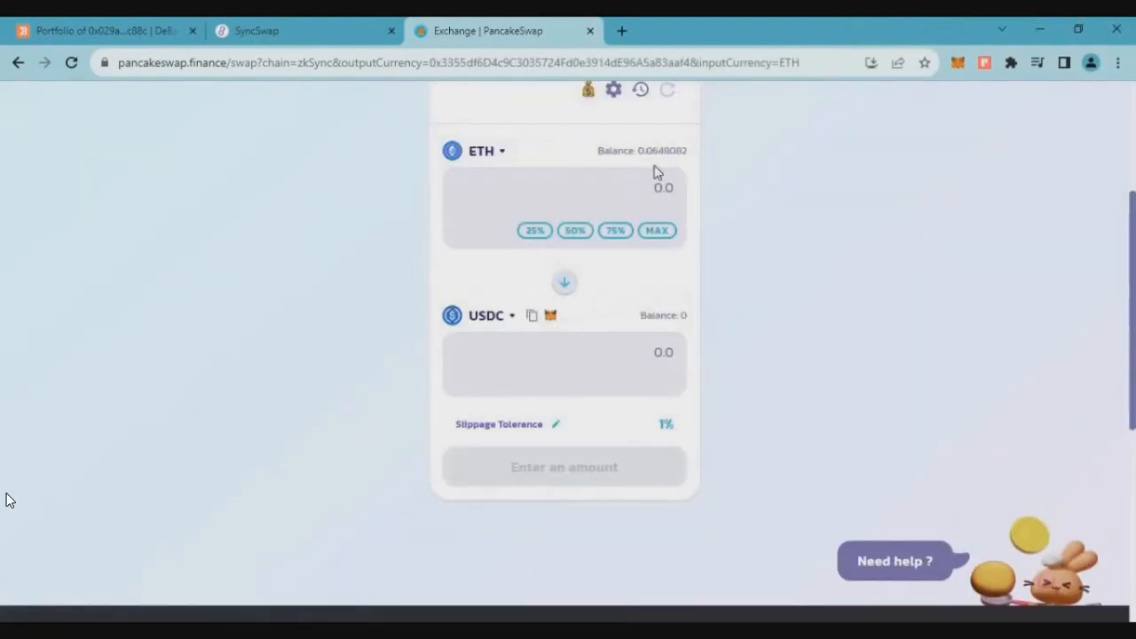
left_click(106, 30)
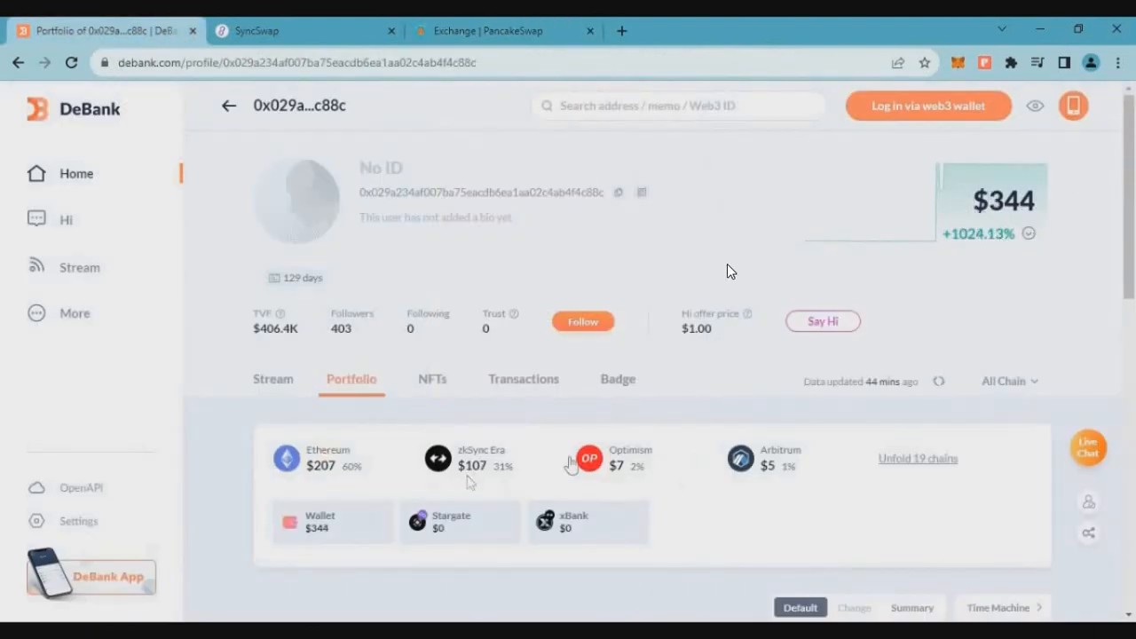
mouse_move(612, 459)
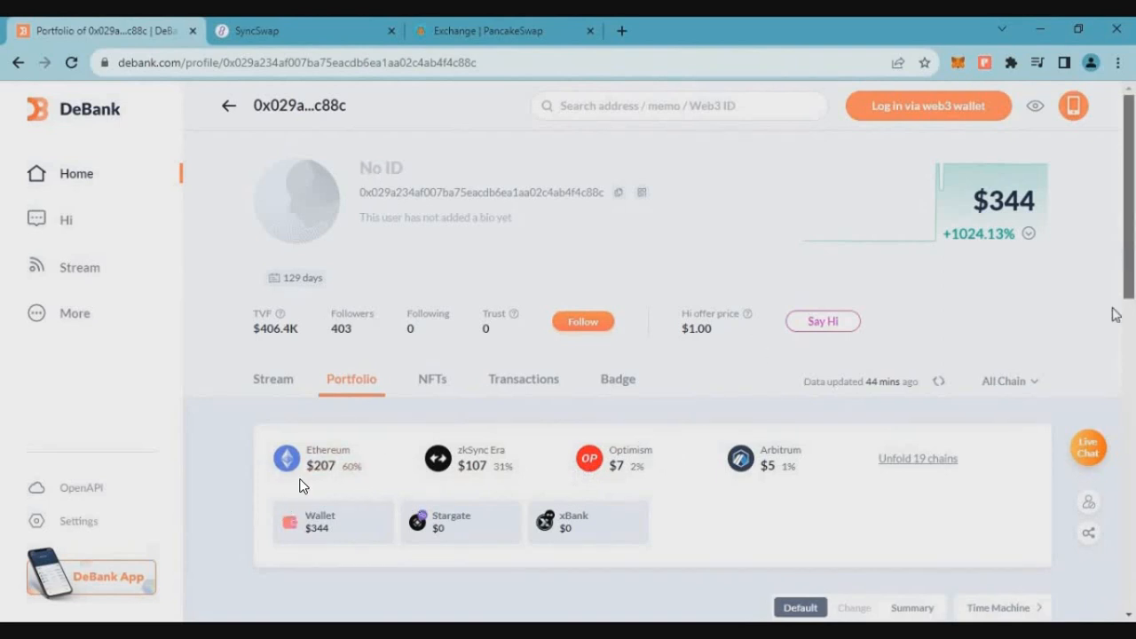
mouse_move(328, 457)
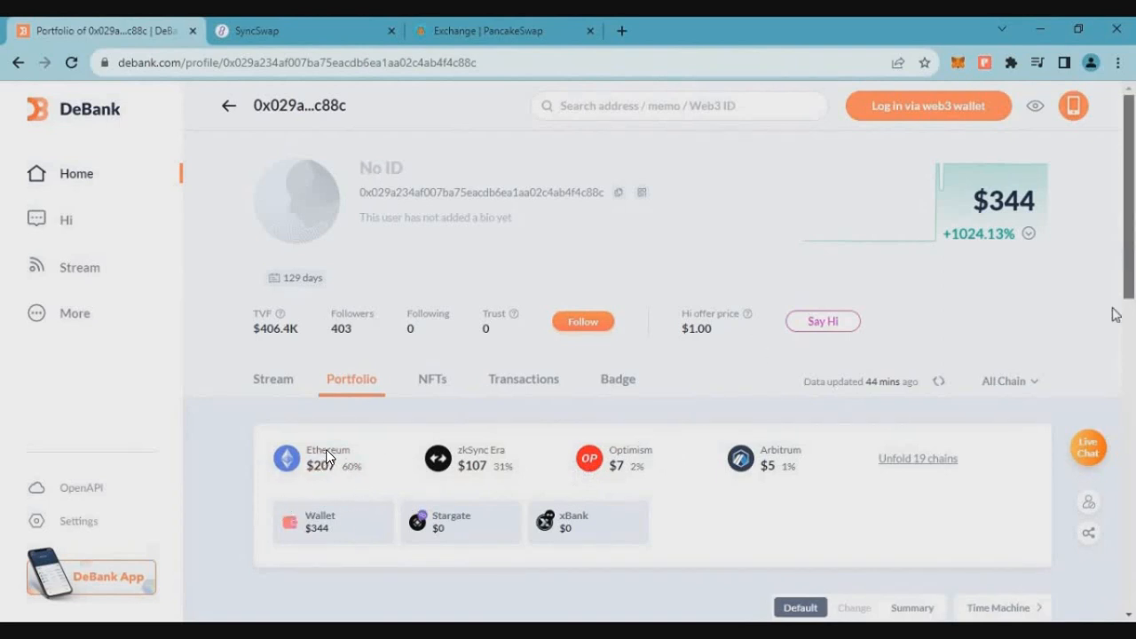
mouse_move(321, 460)
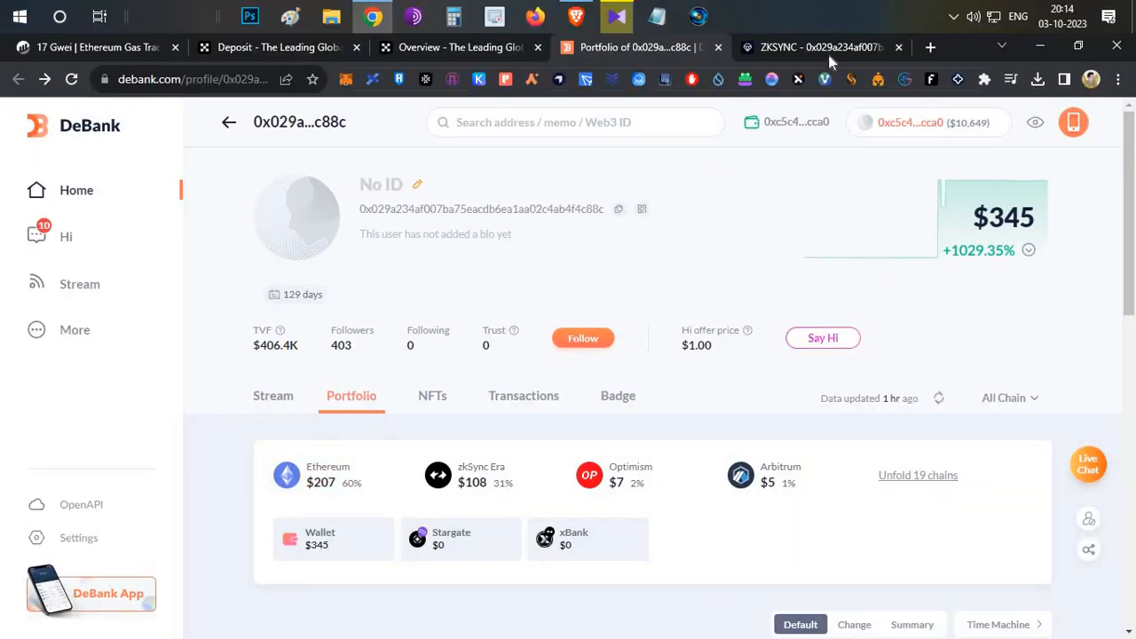
- Review Wenser's zkSync checker: 6/15 points, 0.064808 ETH balance, 75 transactions
left_click(816, 47)
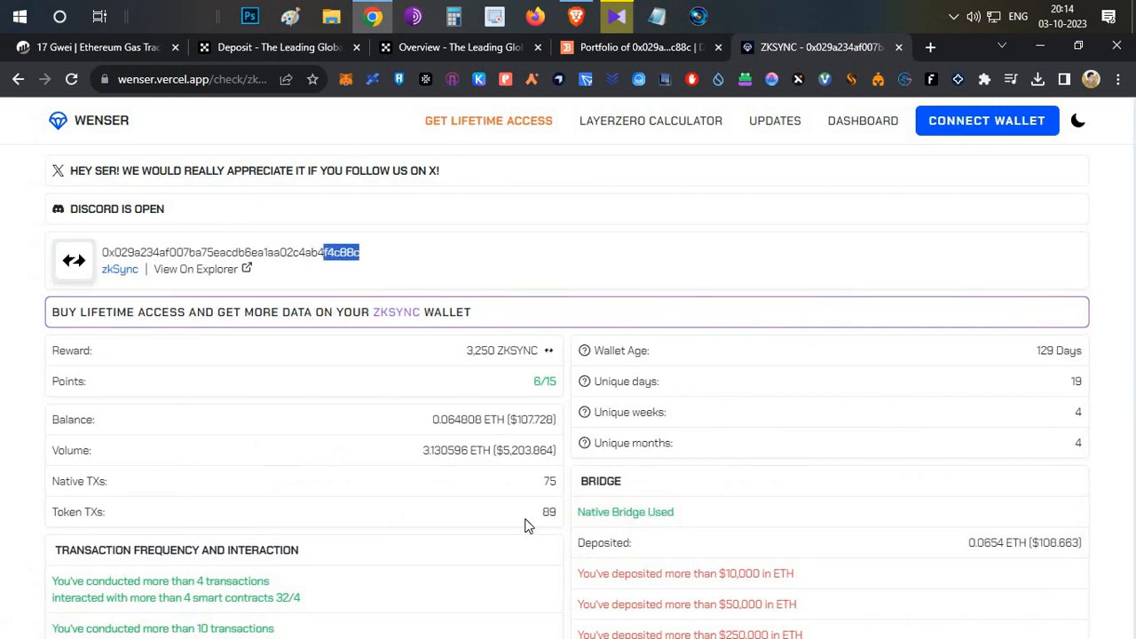
scroll("down", 3)
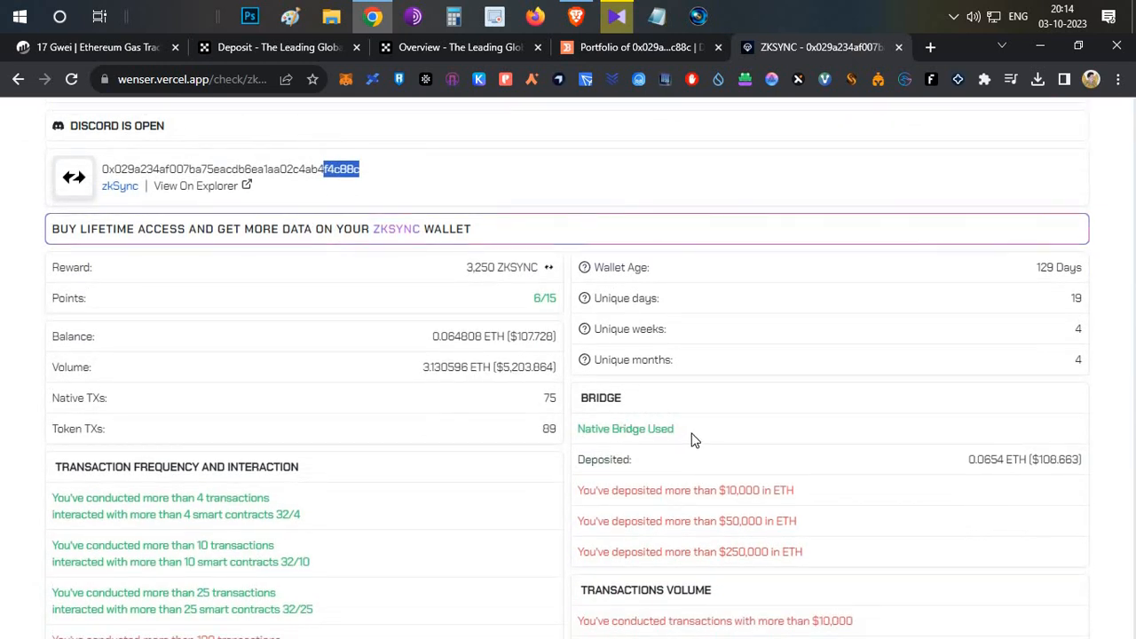
double_click(624, 429)
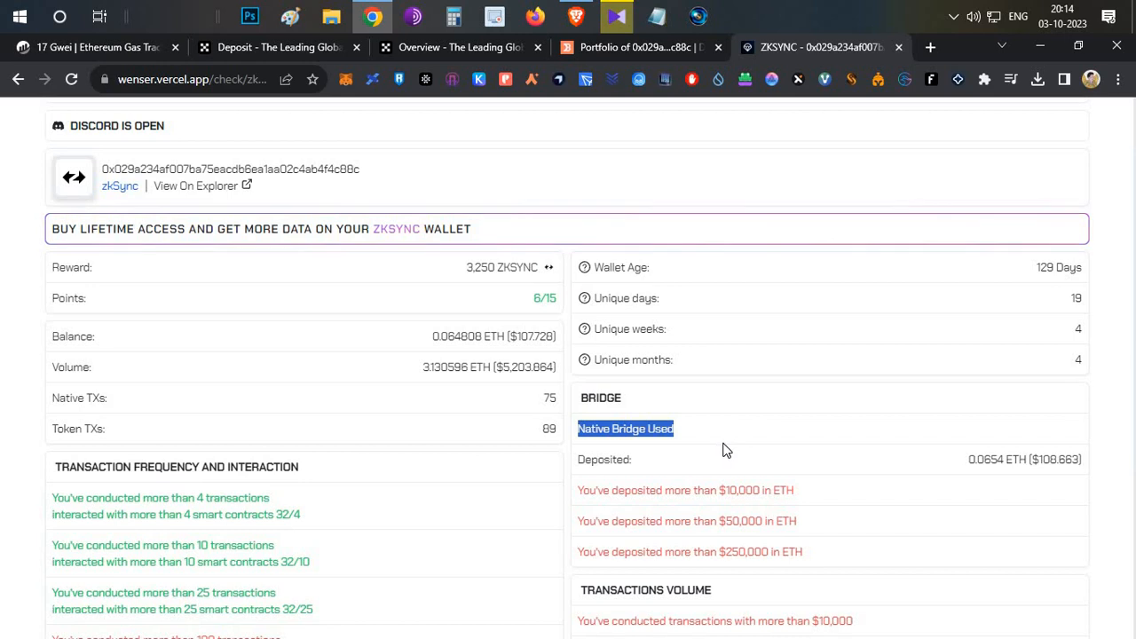
mouse_move(573, 78)
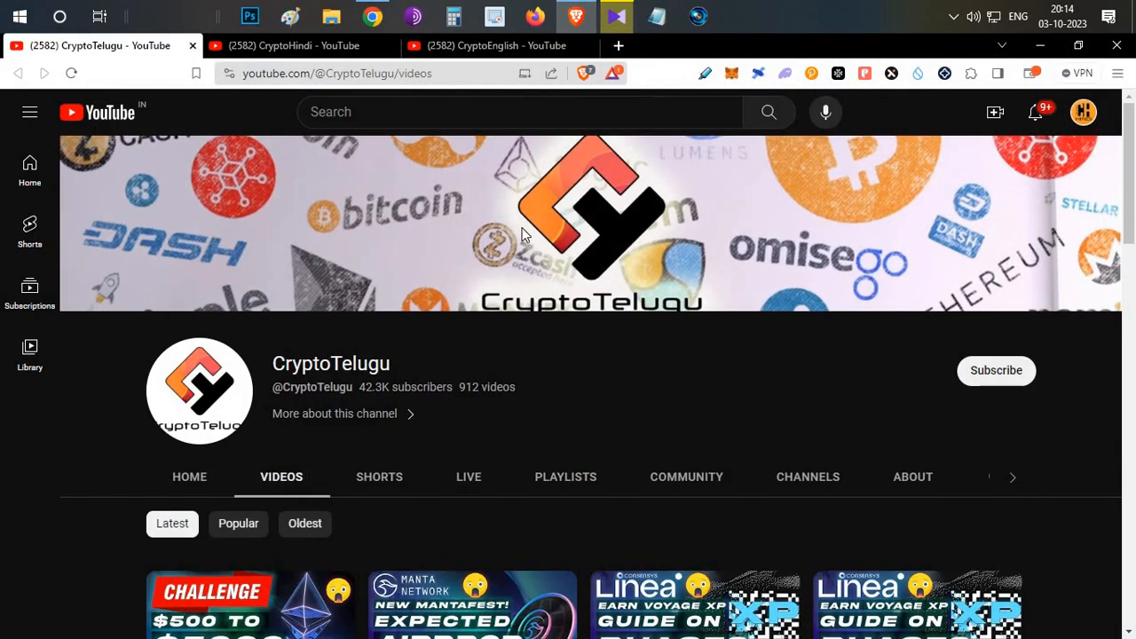
mouse_move(542, 367)
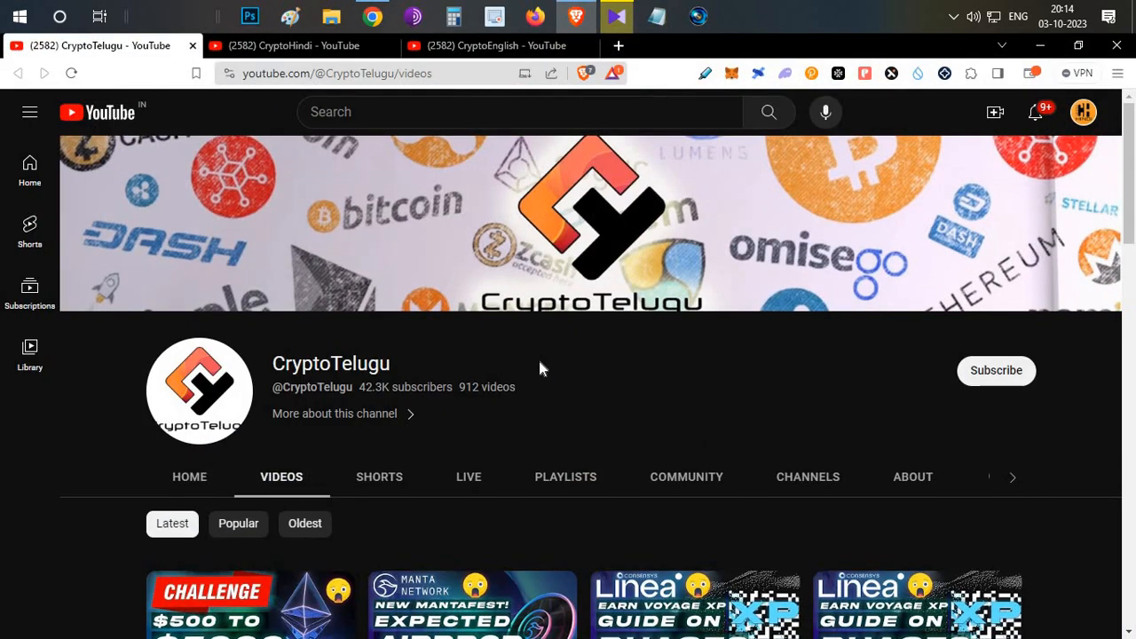
mouse_move(650, 379)
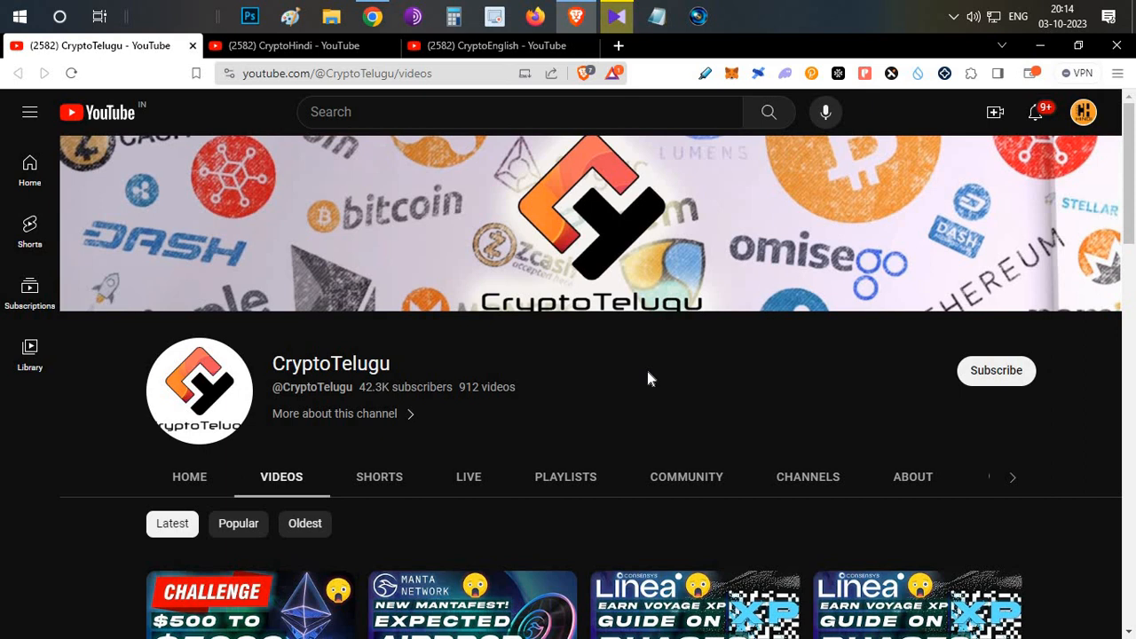
mouse_move(646, 382)
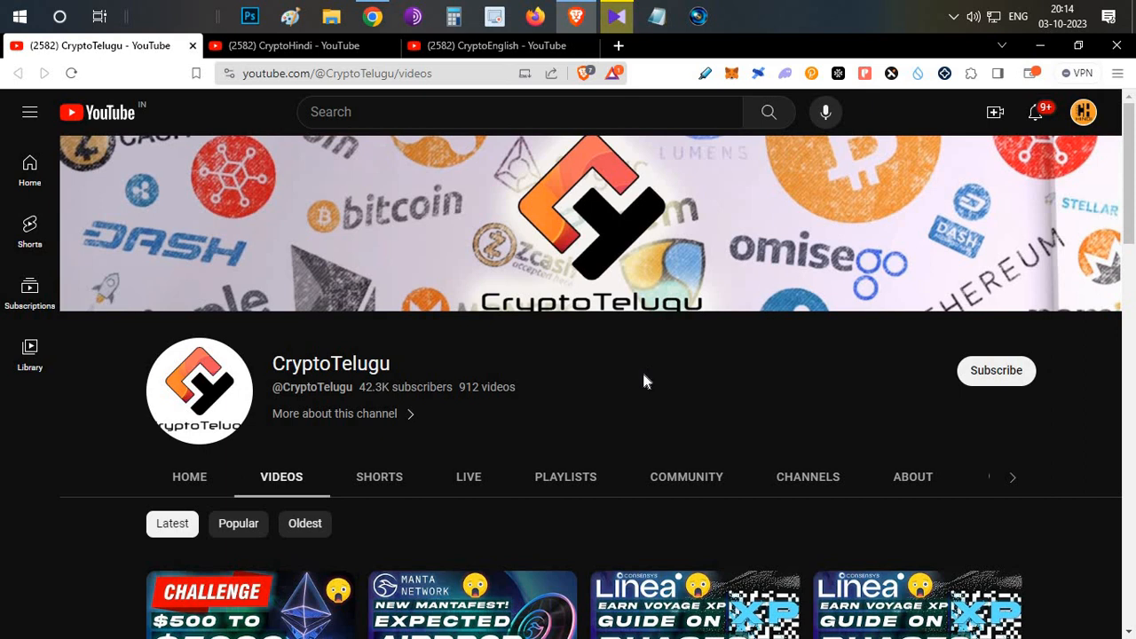